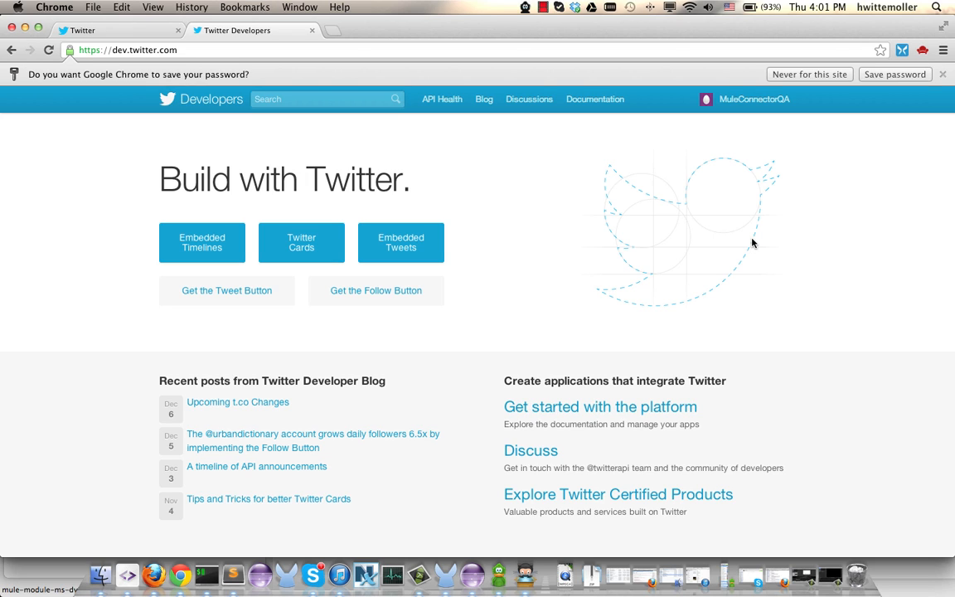
pyautogui.moveTo(802, 226)
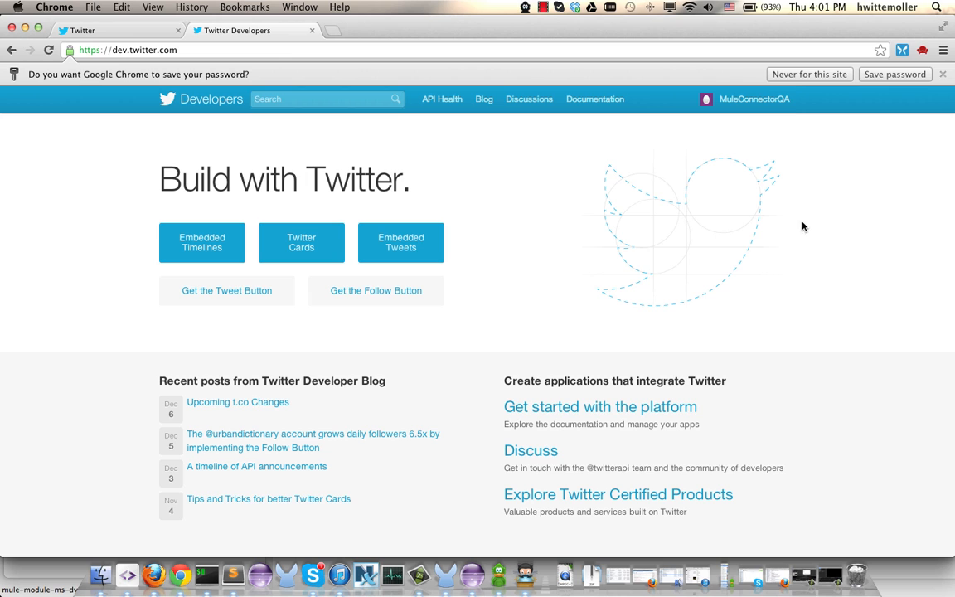
# Open My applications from the MuleConnectorQA account menu, listing the MuleQASandbox app.
pyautogui.click(753, 100)
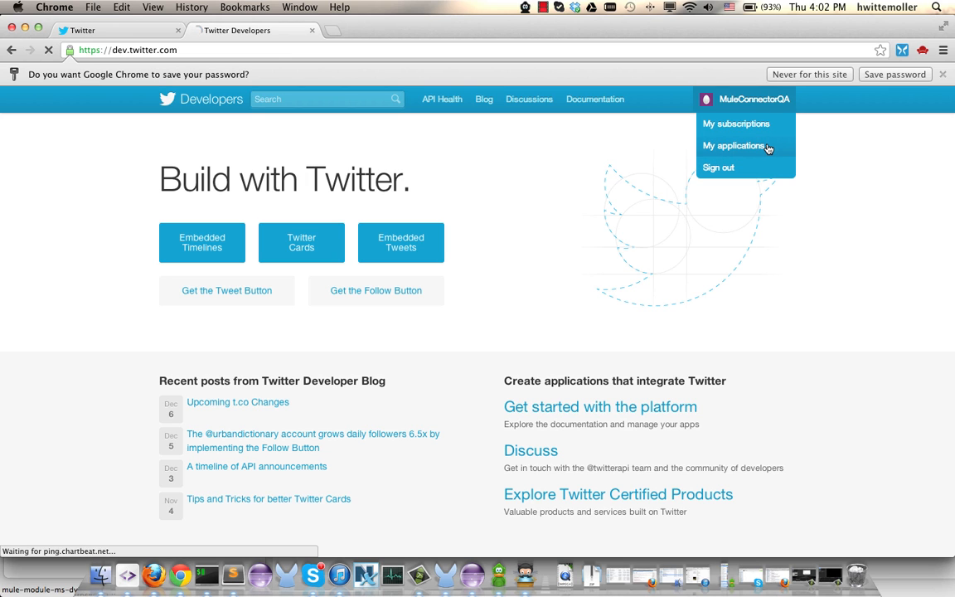
pyautogui.click(733, 146)
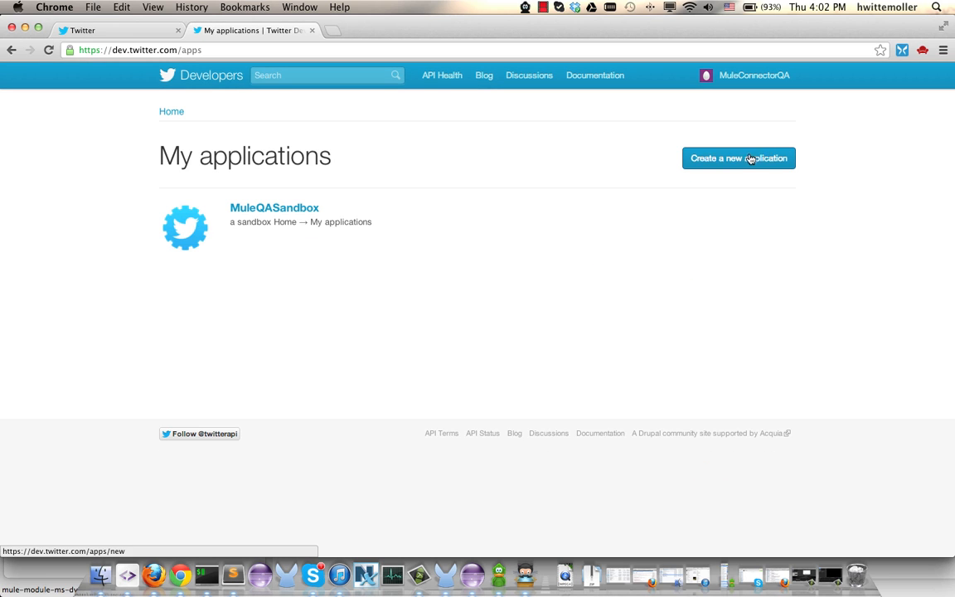
pyautogui.moveTo(441, 164)
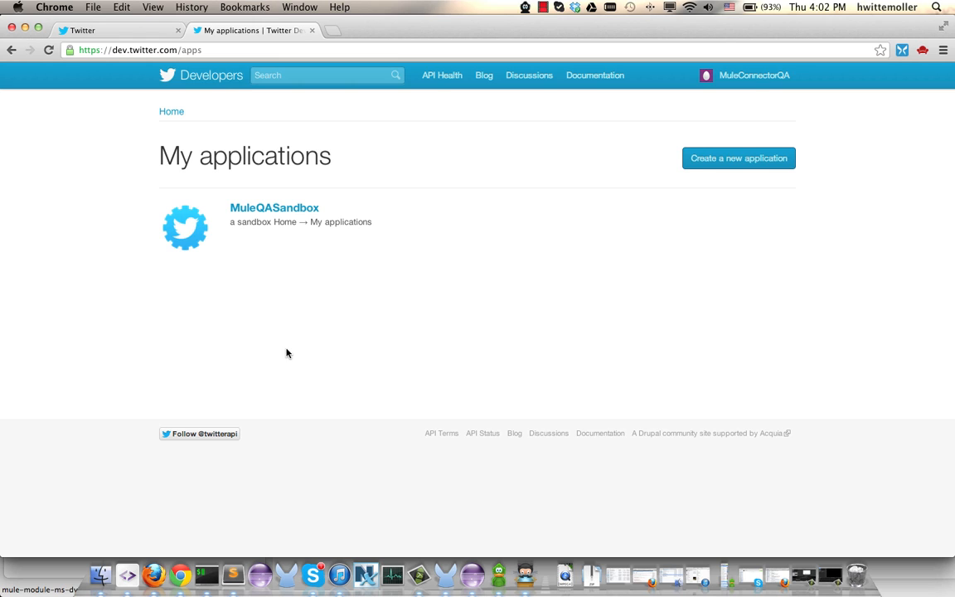
pyautogui.moveTo(446, 574)
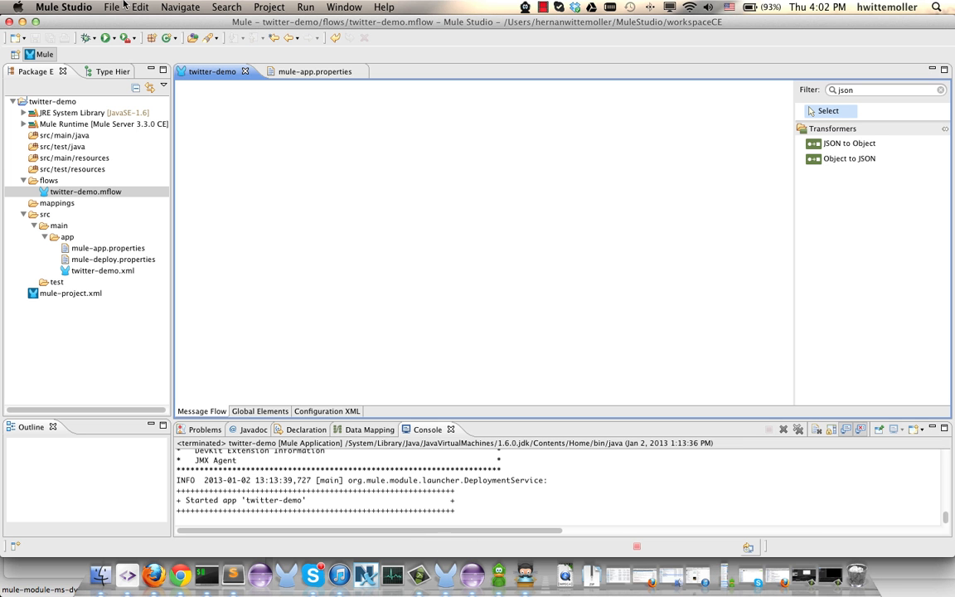
pyautogui.click(111, 7)
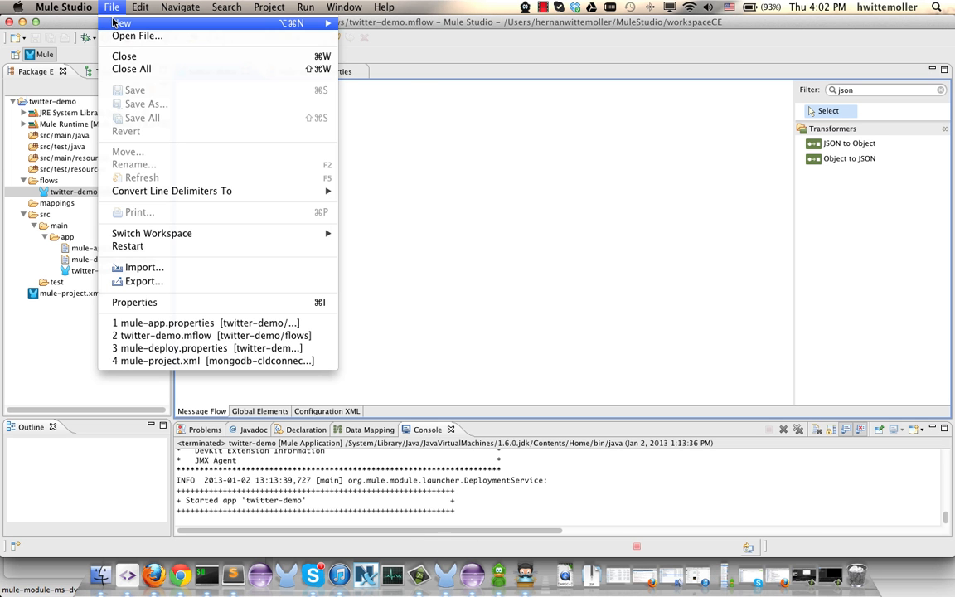
pyautogui.moveTo(122, 24)
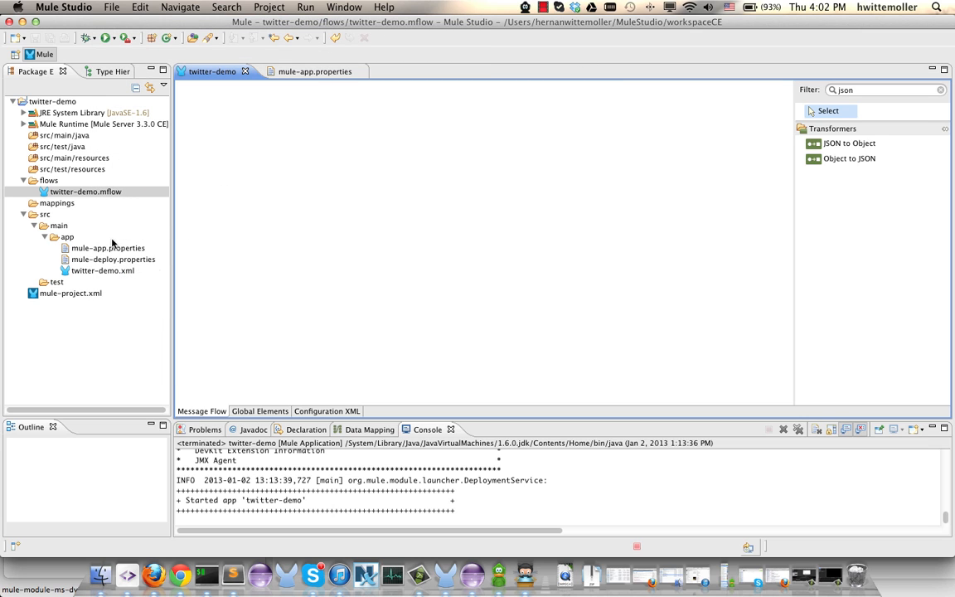
pyautogui.moveTo(56, 239)
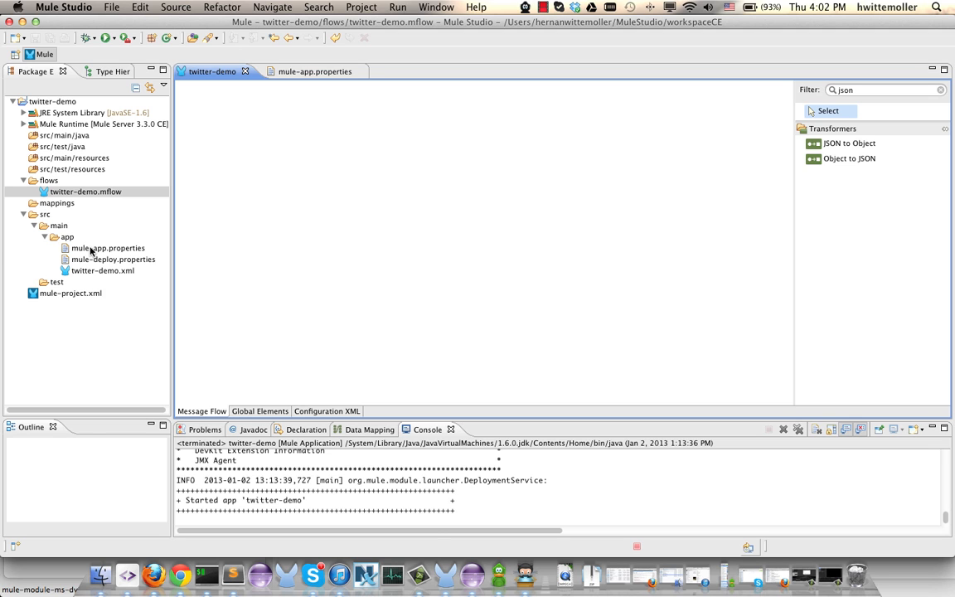
pyautogui.doubleClick(108, 248)
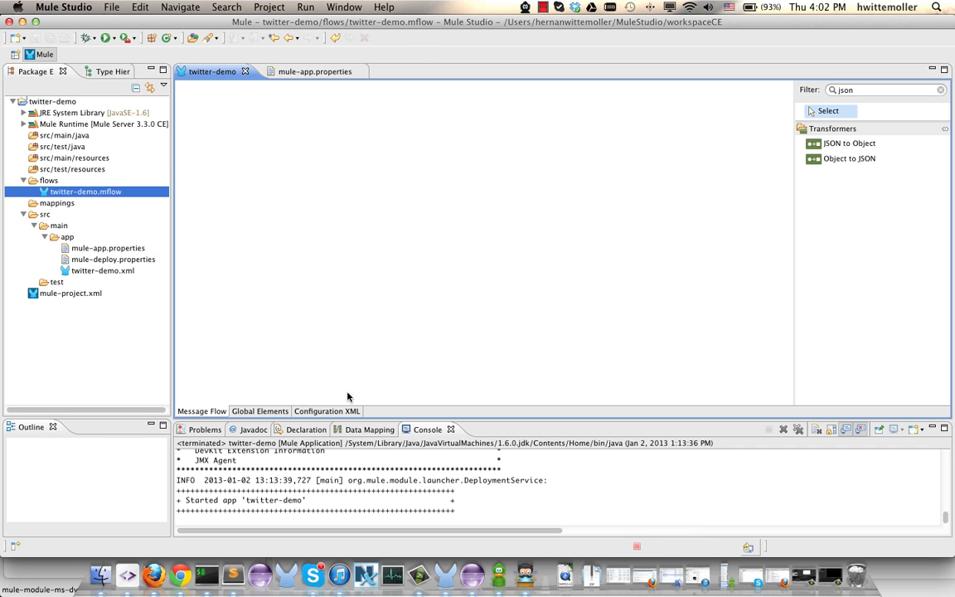
# Create a global Twitter cloud connector config with keys from ${twitter...} placeholders.
pyautogui.click(258, 412)
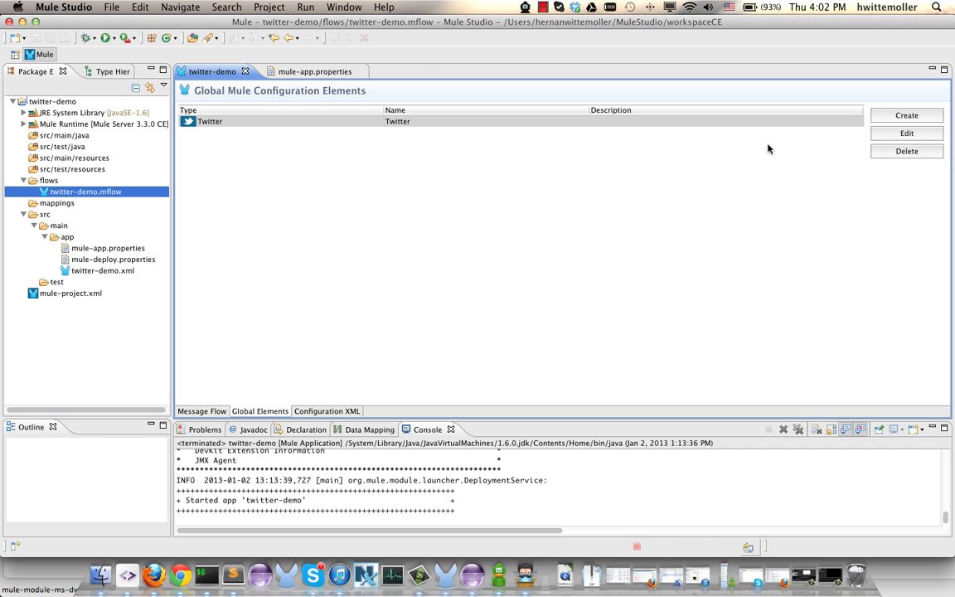
pyautogui.click(906, 116)
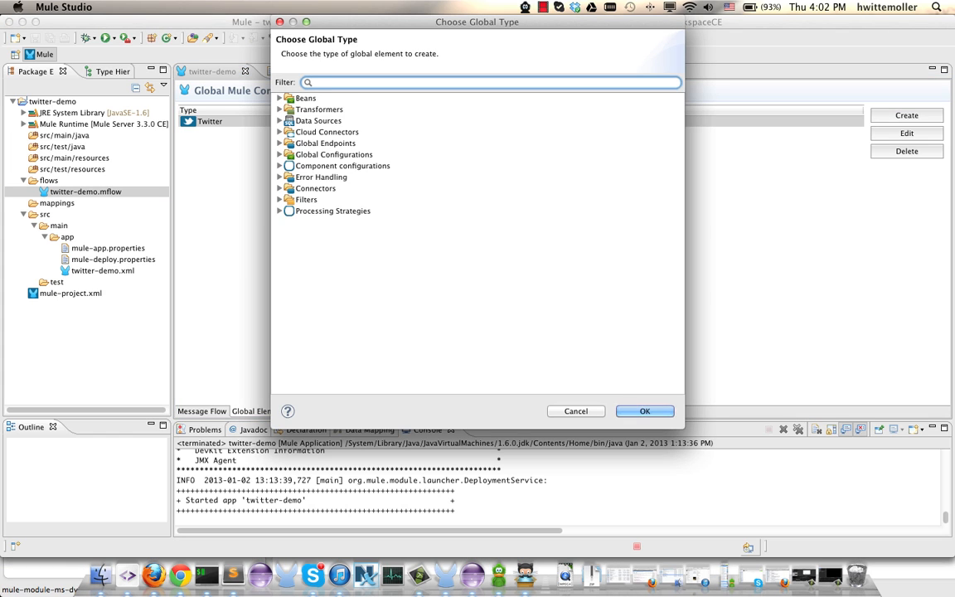
pyautogui.write('Twitt')
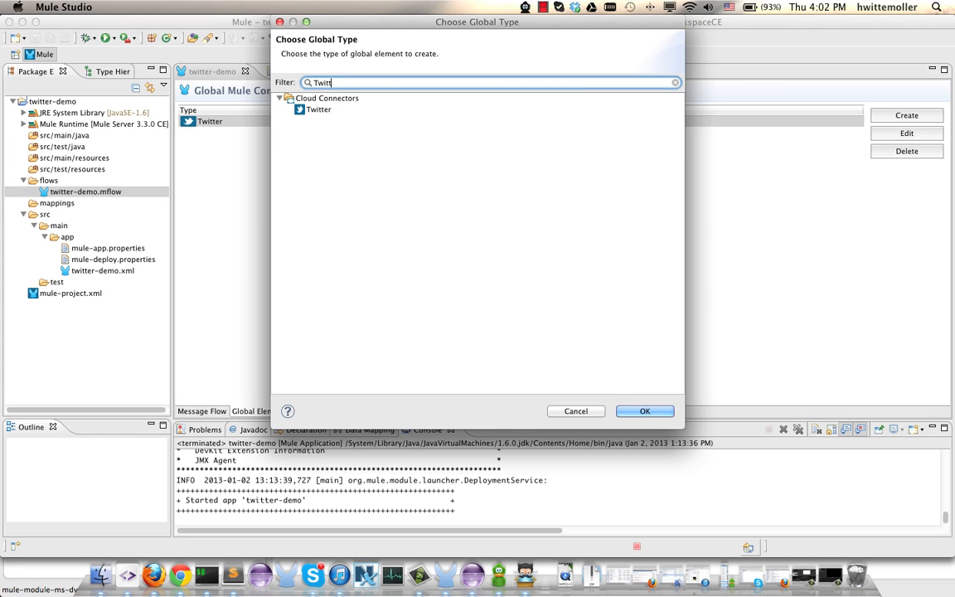
pyautogui.click(645, 411)
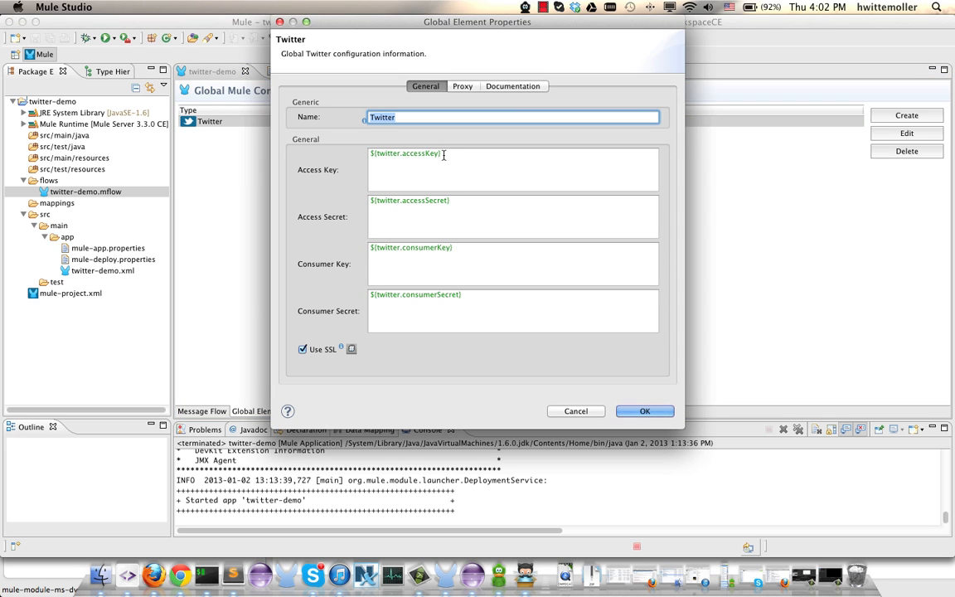
pyautogui.click(405, 153)
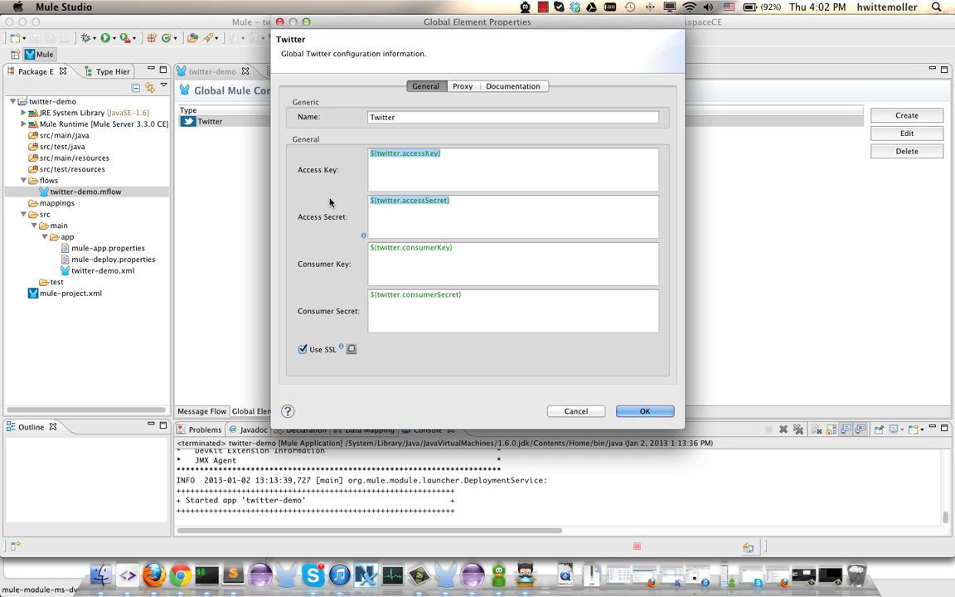
pyautogui.moveTo(582, 406)
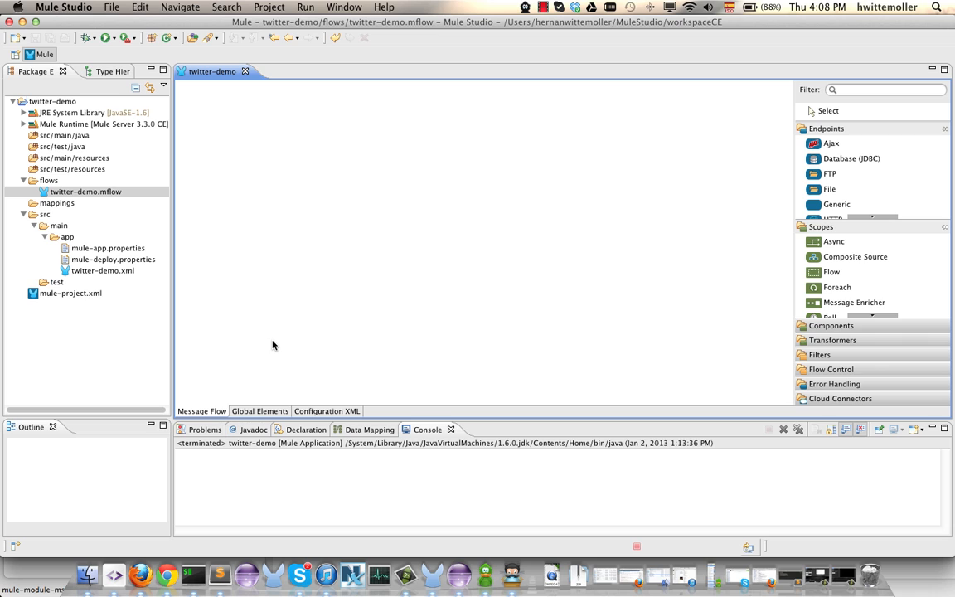
pyautogui.moveTo(581, 242)
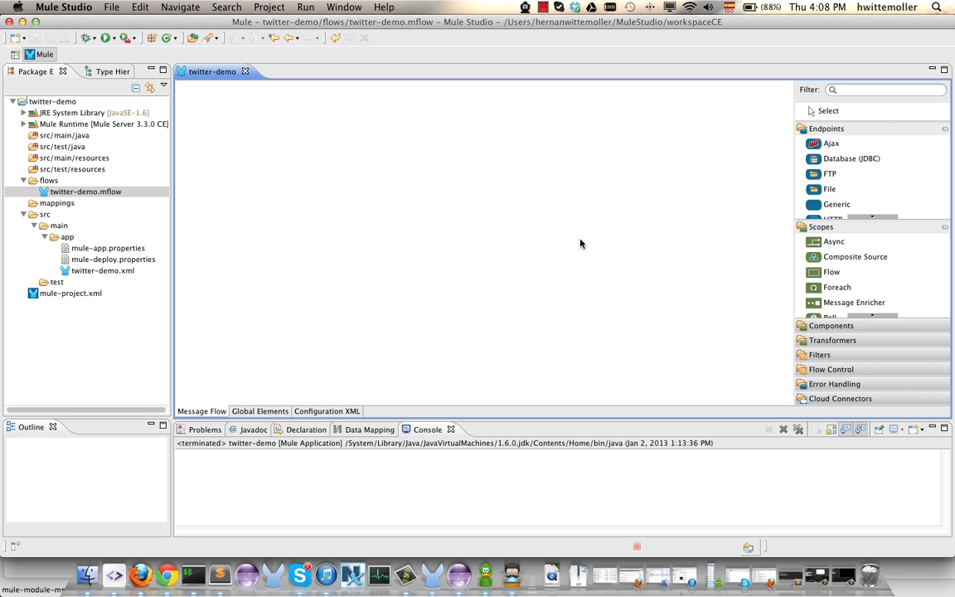
# Add an HTTP endpoint flow followed by a Twitter connector and an Object to JSON transformer.
pyautogui.write('http')
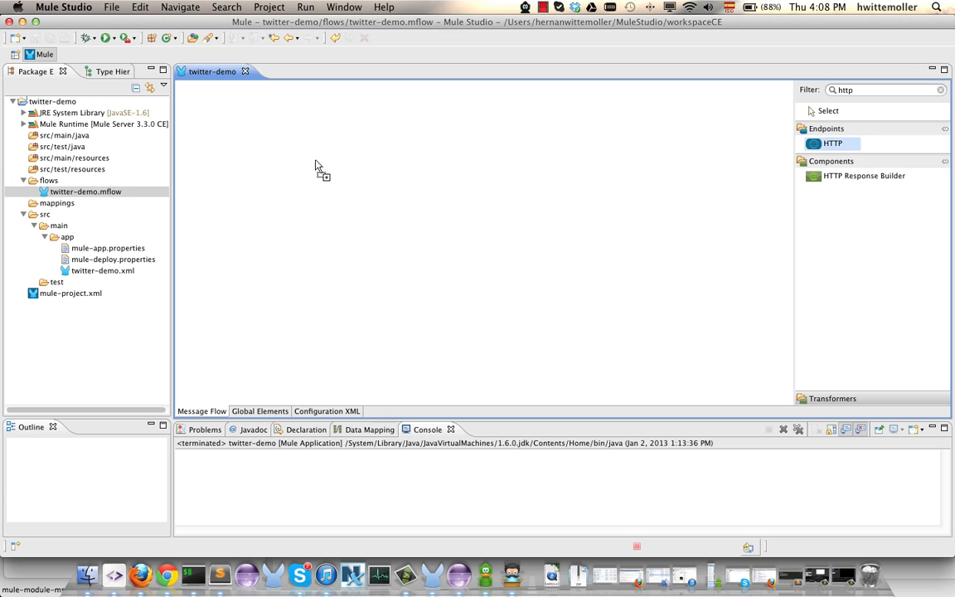
pyautogui.moveTo(833, 143); pyautogui.dragTo(209, 202)
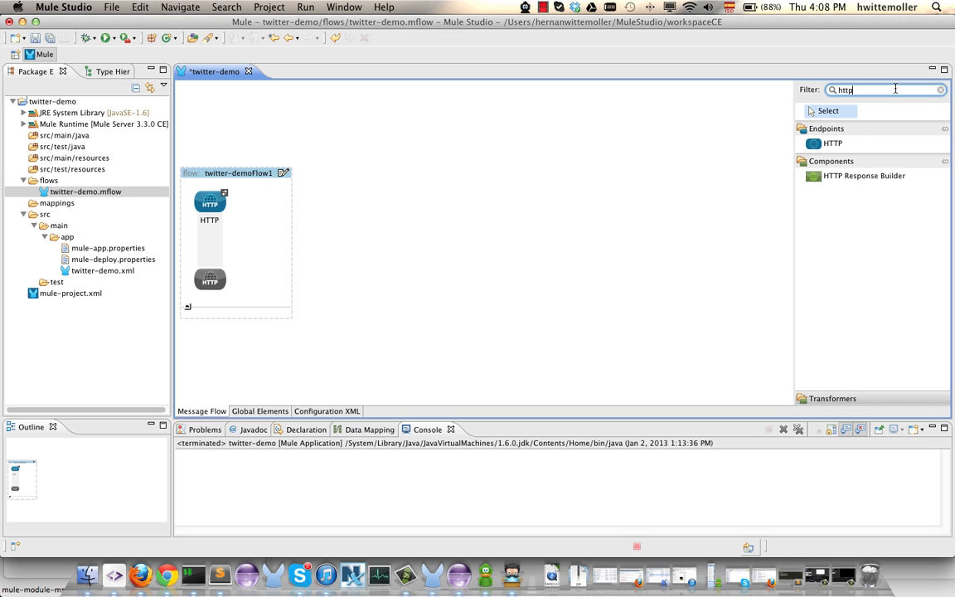
pyautogui.write('twitter')
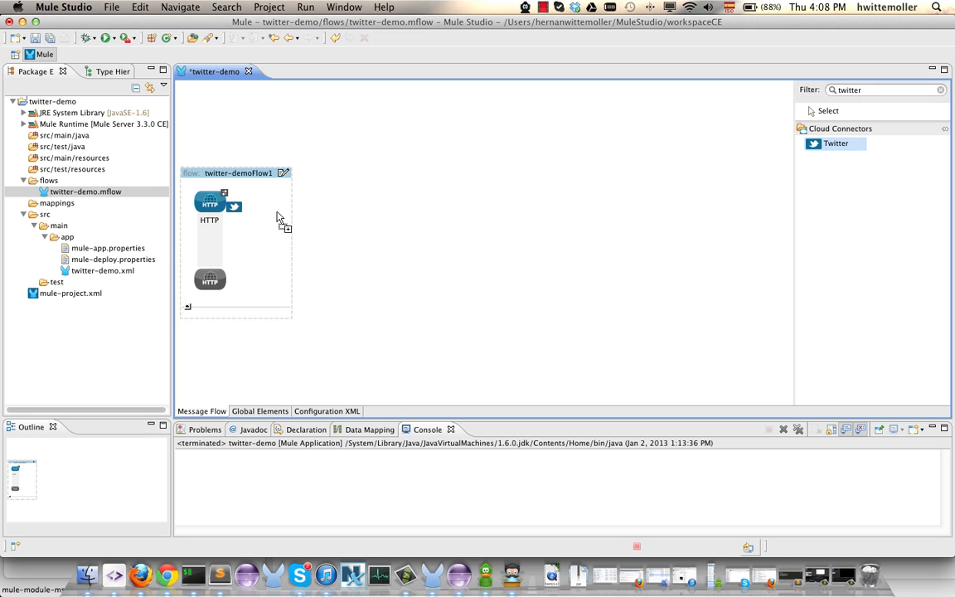
pyautogui.moveTo(836, 143); pyautogui.dragTo(295, 202)
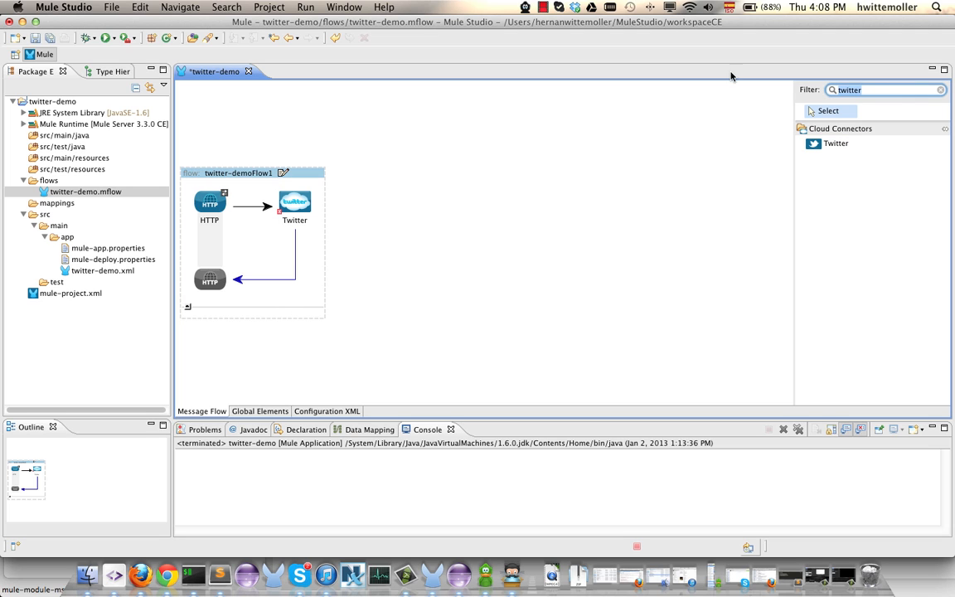
pyautogui.write('json')
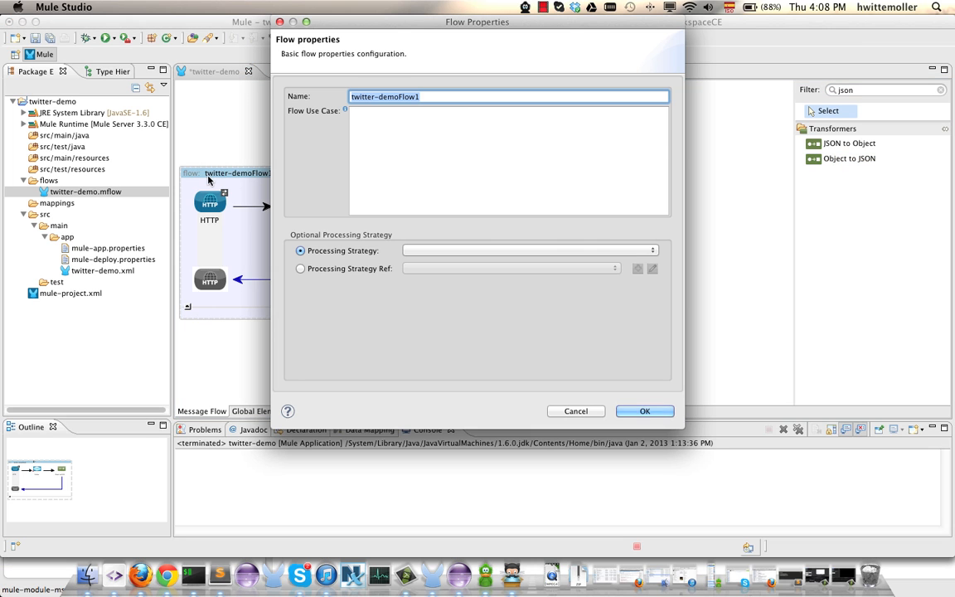
# Name the flow show-user and set its HTTP endpoint path to showUser on localhost:8081.
pyautogui.write('user')
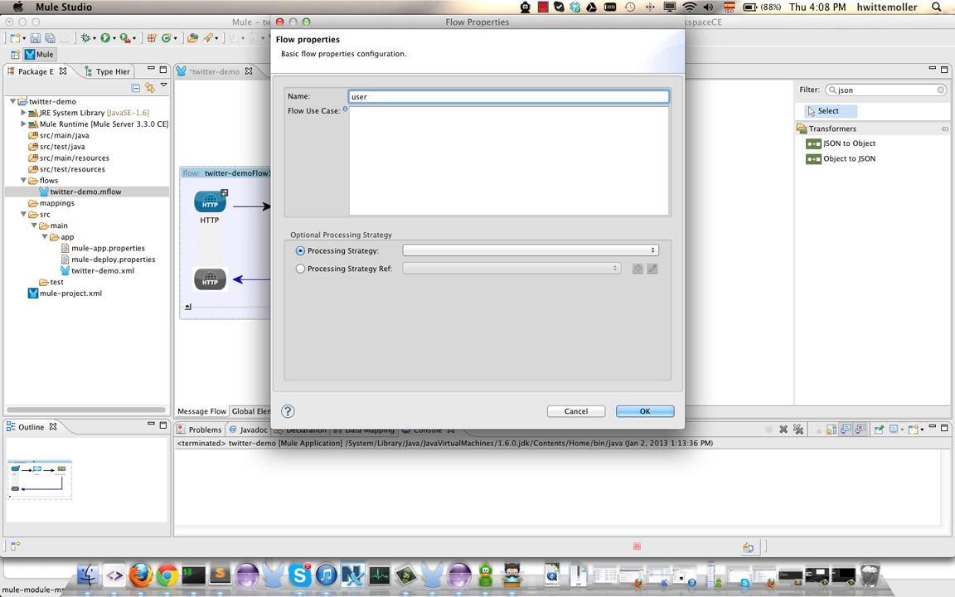
pyautogui.write('-')
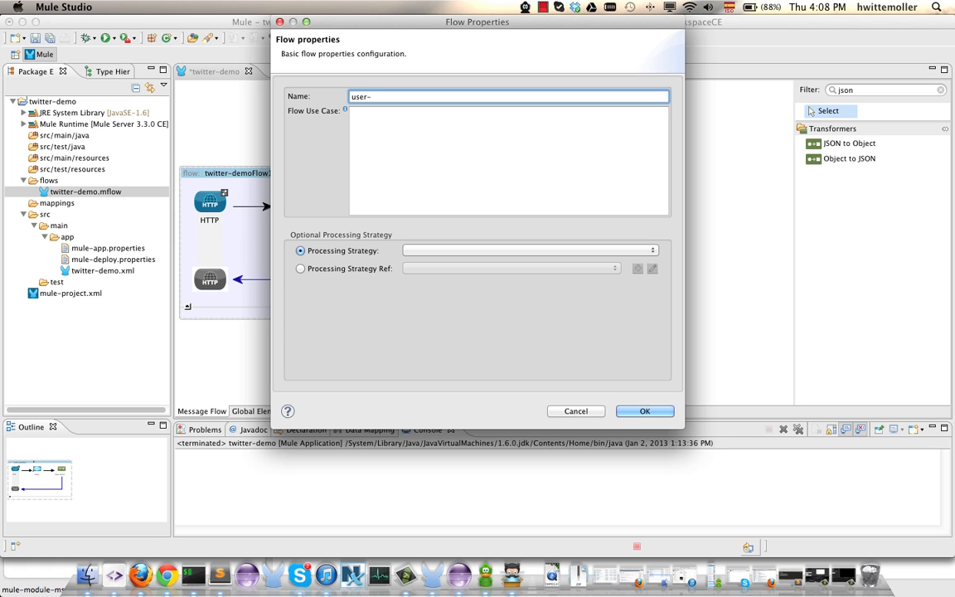
pyautogui.write('show')
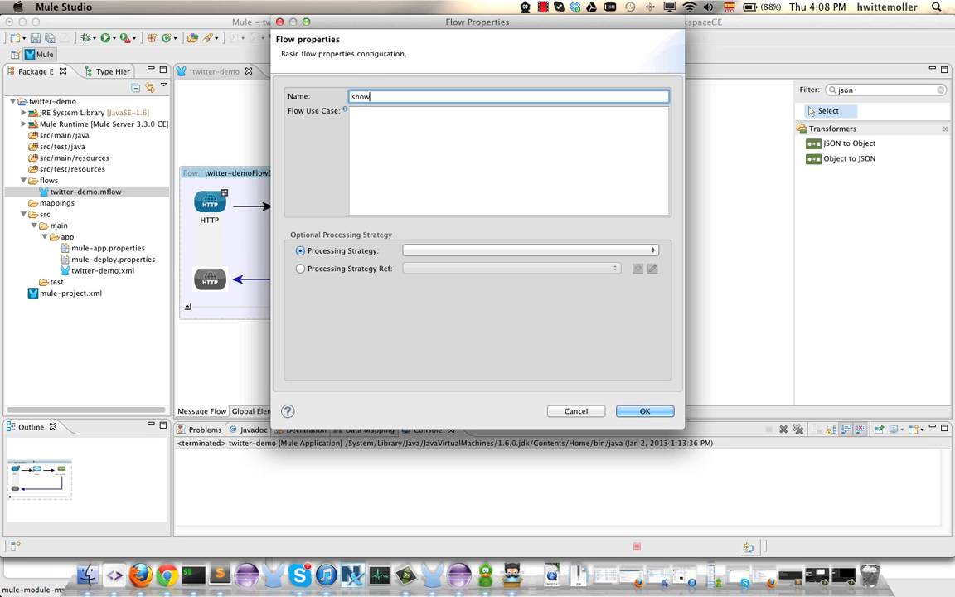
pyautogui.click(645, 411)
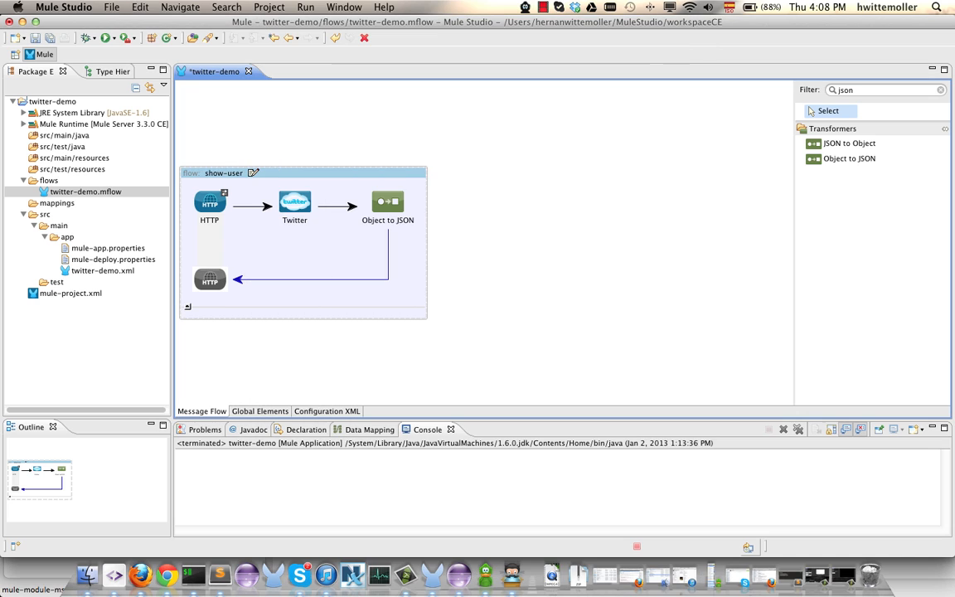
pyautogui.doubleClick(209, 203)
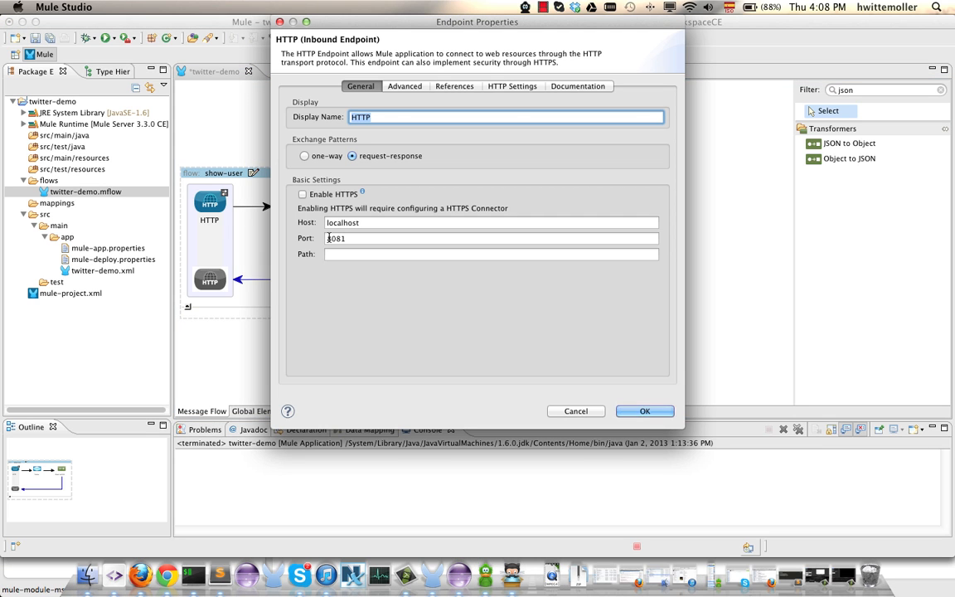
pyautogui.write('showU')
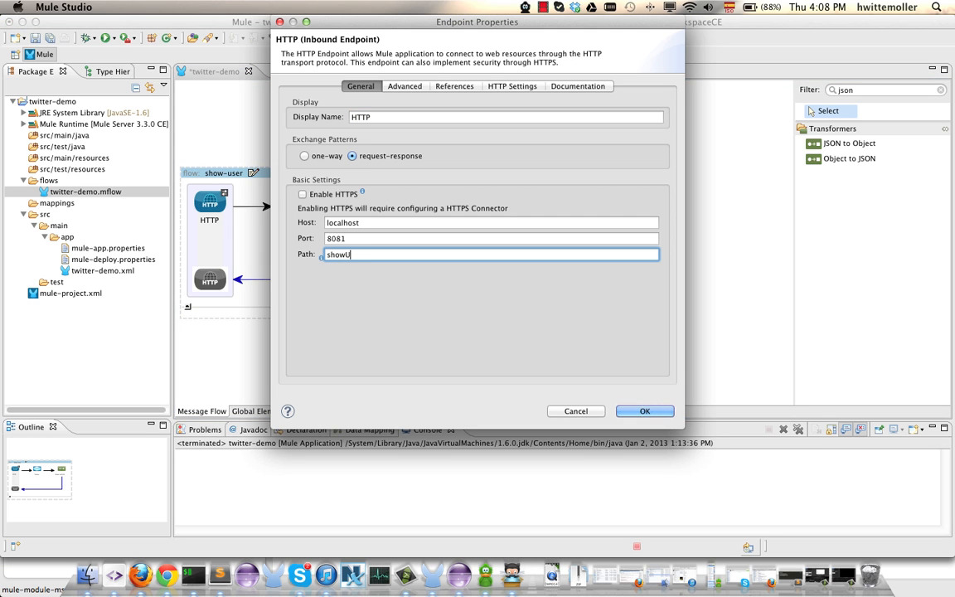
pyautogui.click(645, 411)
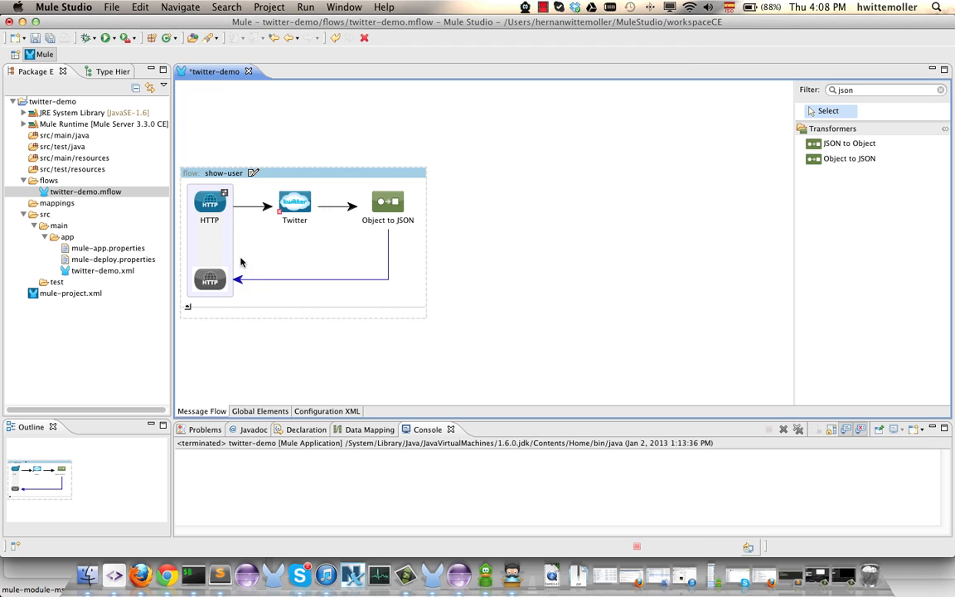
# Name the Twitter connector Show user with the Twitter config and the Show user operation.
pyautogui.doubleClick(295, 202)
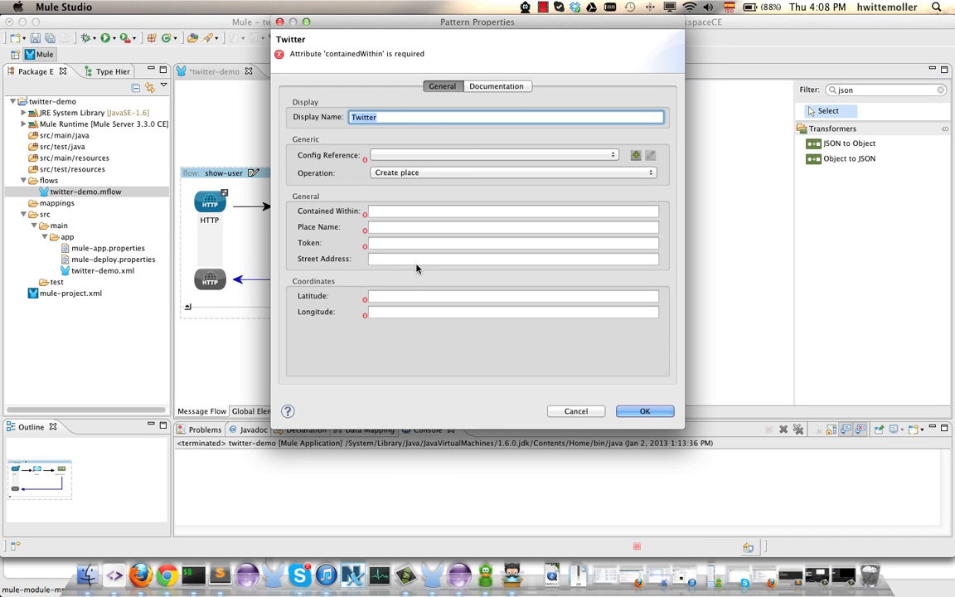
pyautogui.write('Show user')
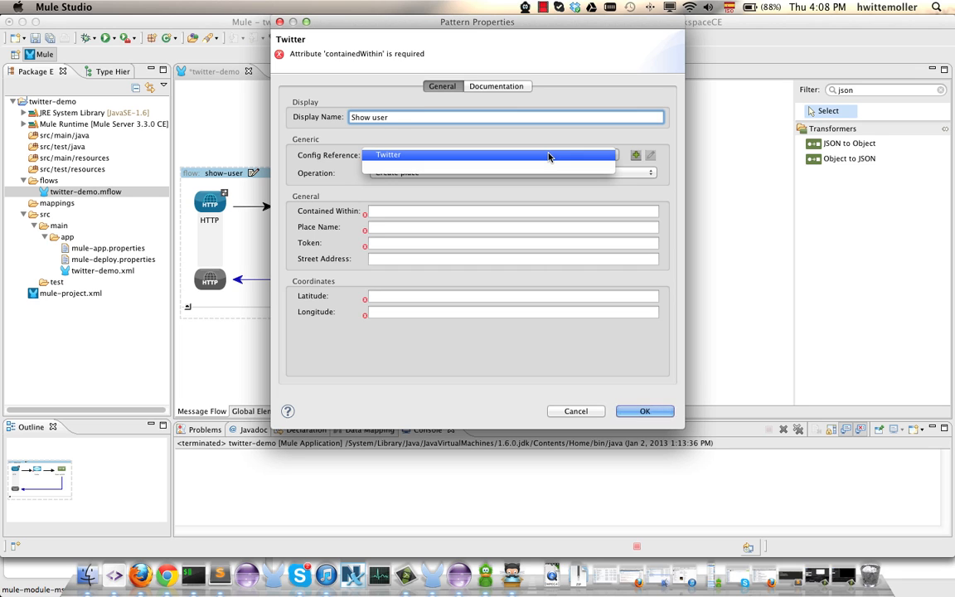
pyautogui.click(506, 172)
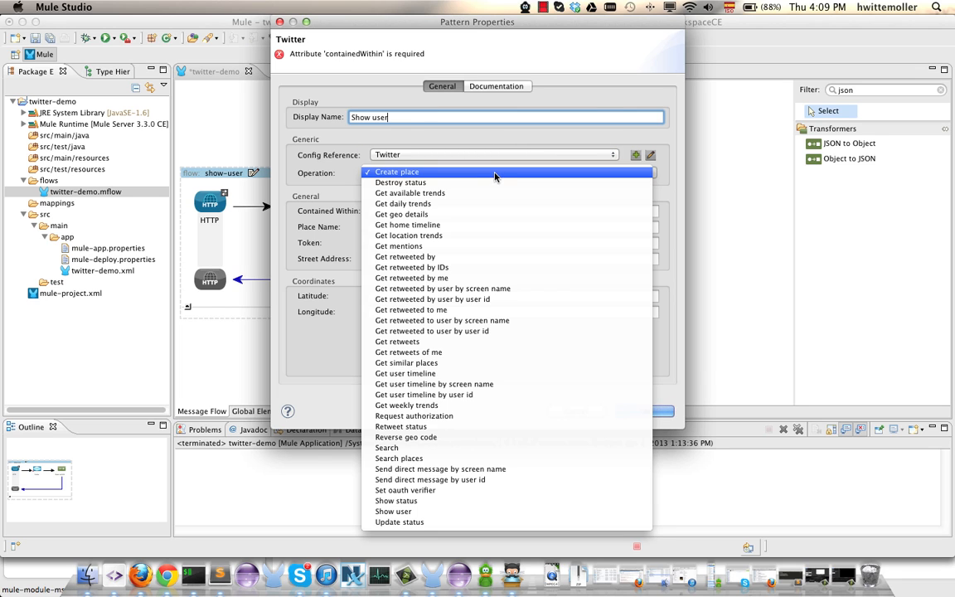
pyautogui.click(393, 510)
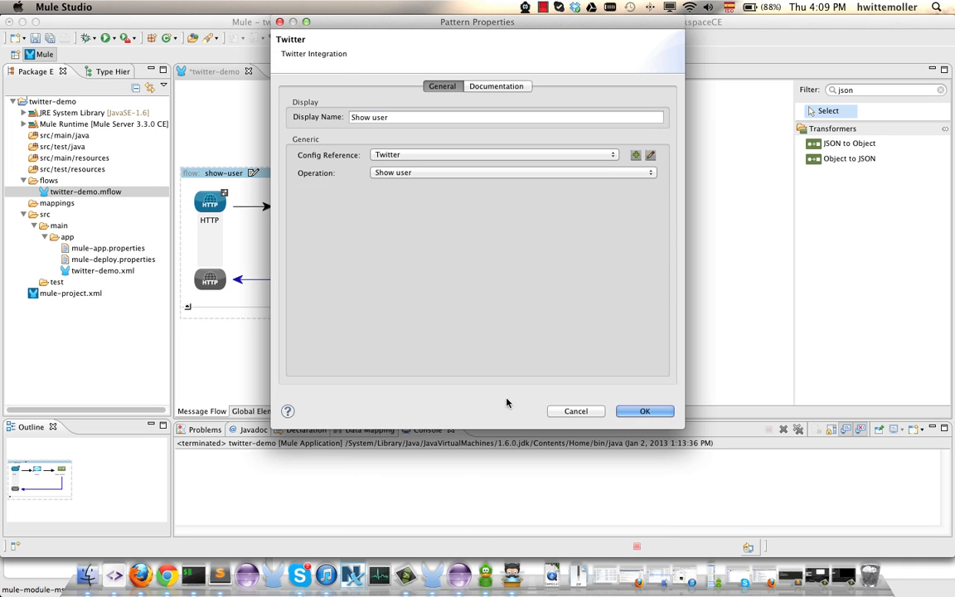
pyautogui.click(643, 411)
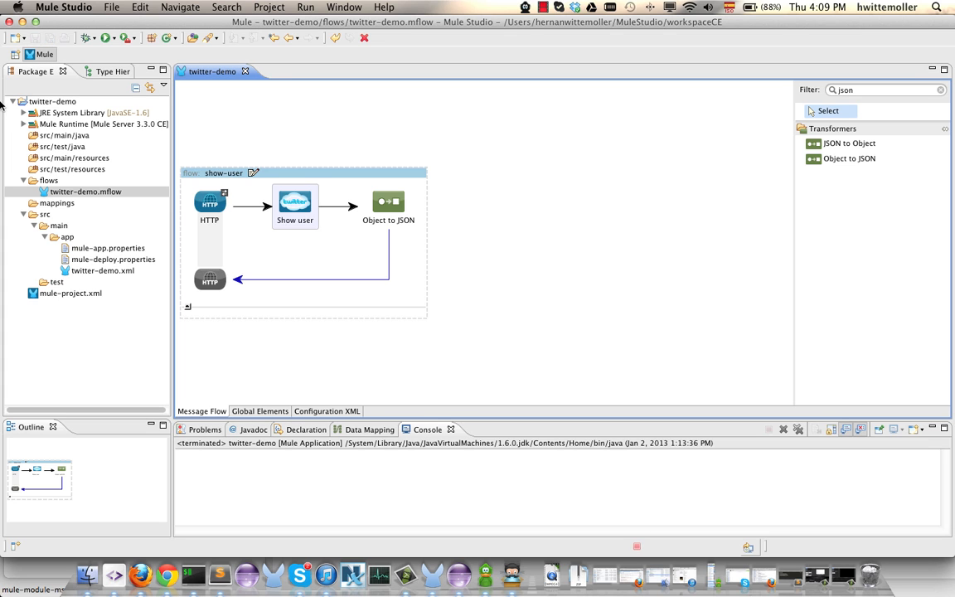
# Run twitter-demo.mflow as a Mule Application and start entering localhost in the browser.
pyautogui.rightClick(86, 193)
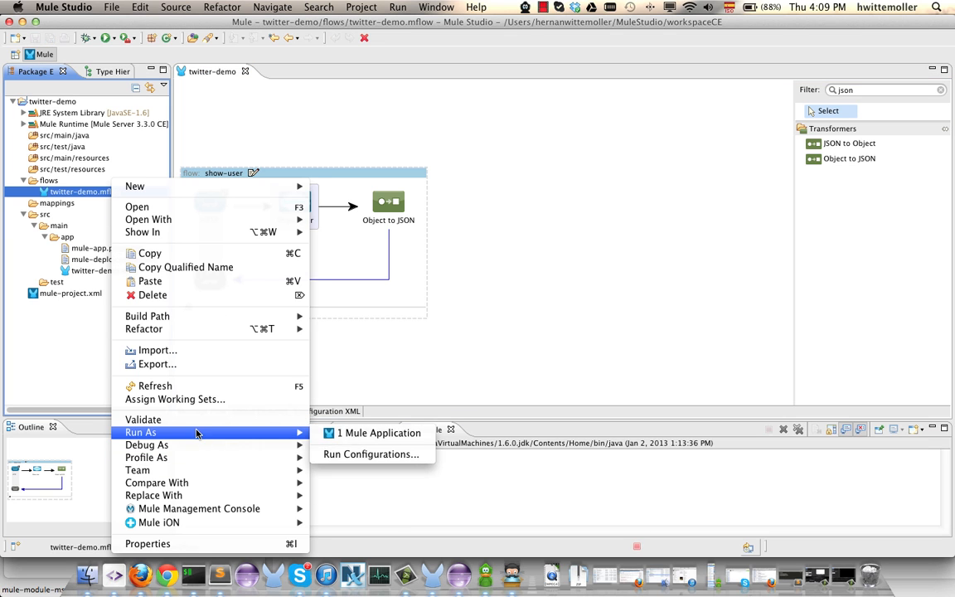
pyautogui.click(379, 431)
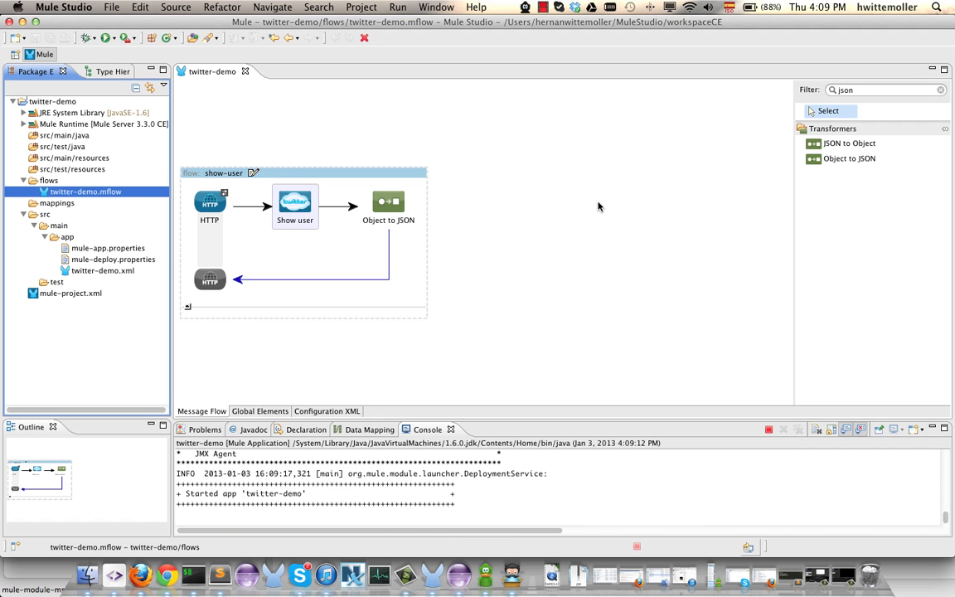
pyautogui.moveTo(166, 574)
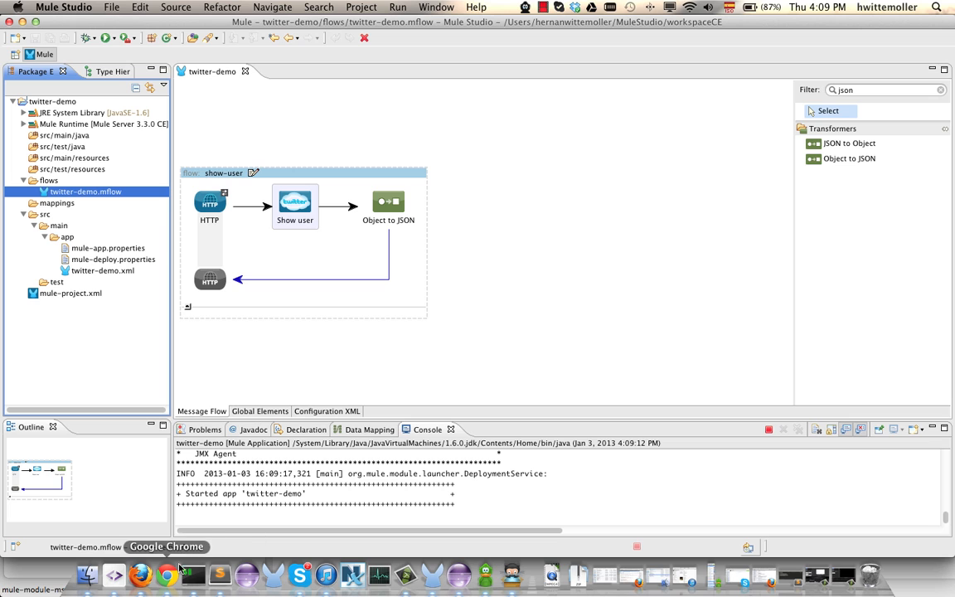
pyautogui.write('locl')
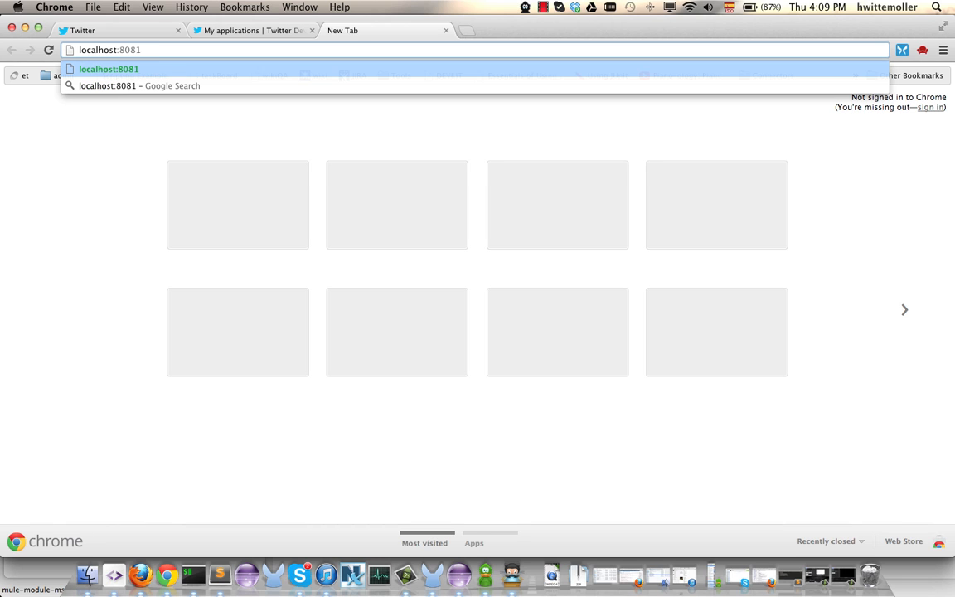
# Load localhost:8081/showUser and highlight the id and screen name in the returned profile JSON.
pyautogui.write('/showUser')
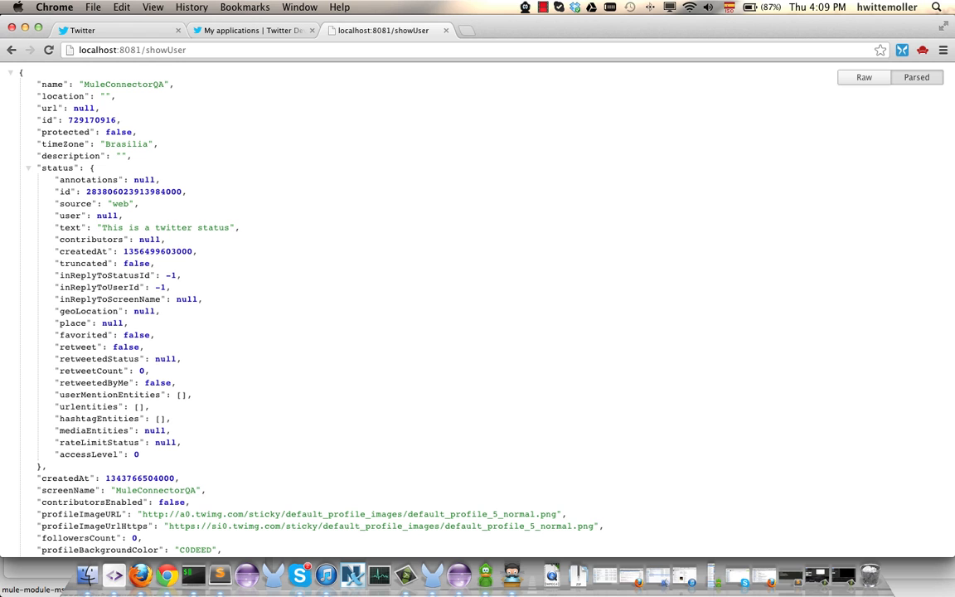
pyautogui.scroll(-3)
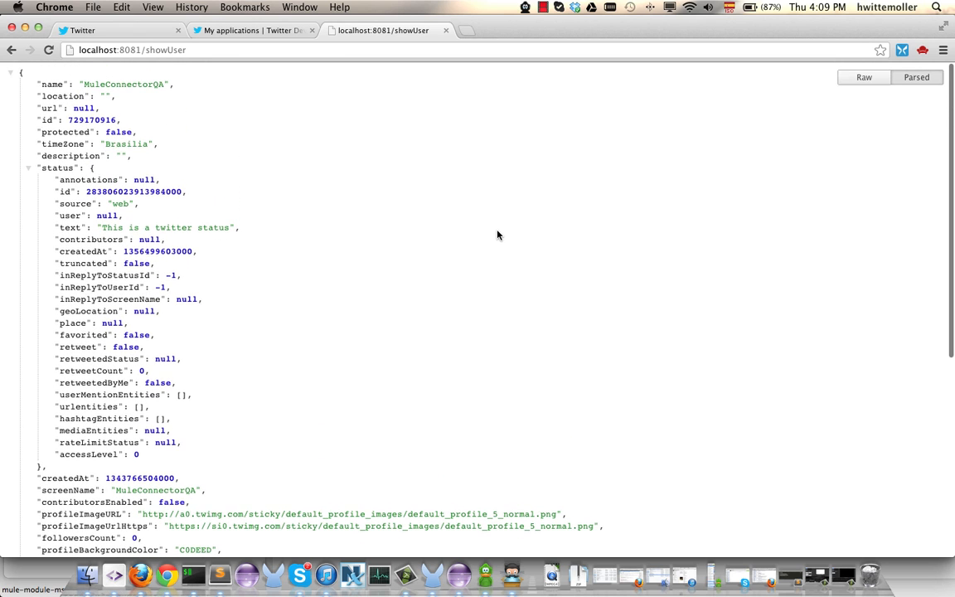
pyautogui.doubleClick(83, 119)
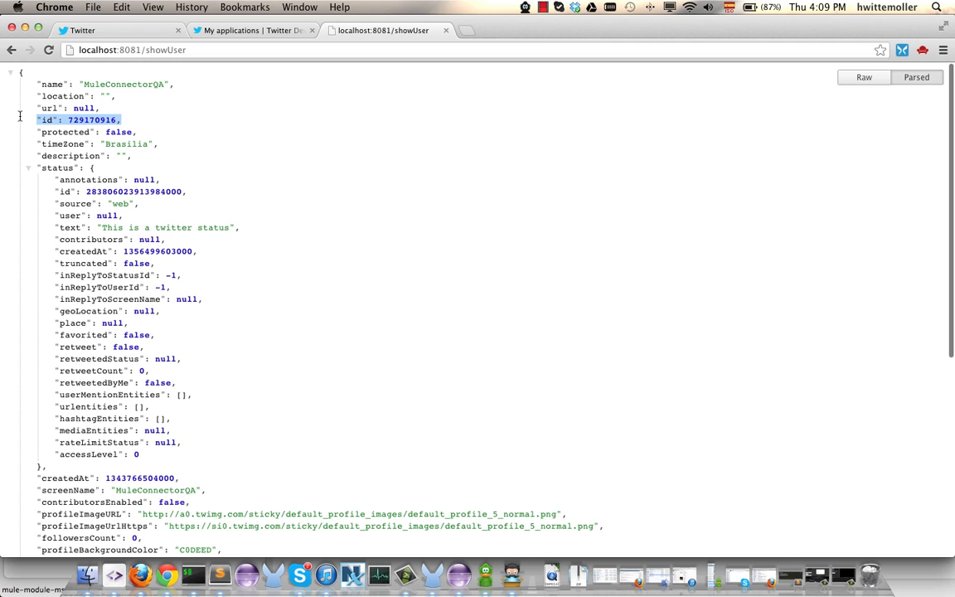
pyautogui.scroll(-3)
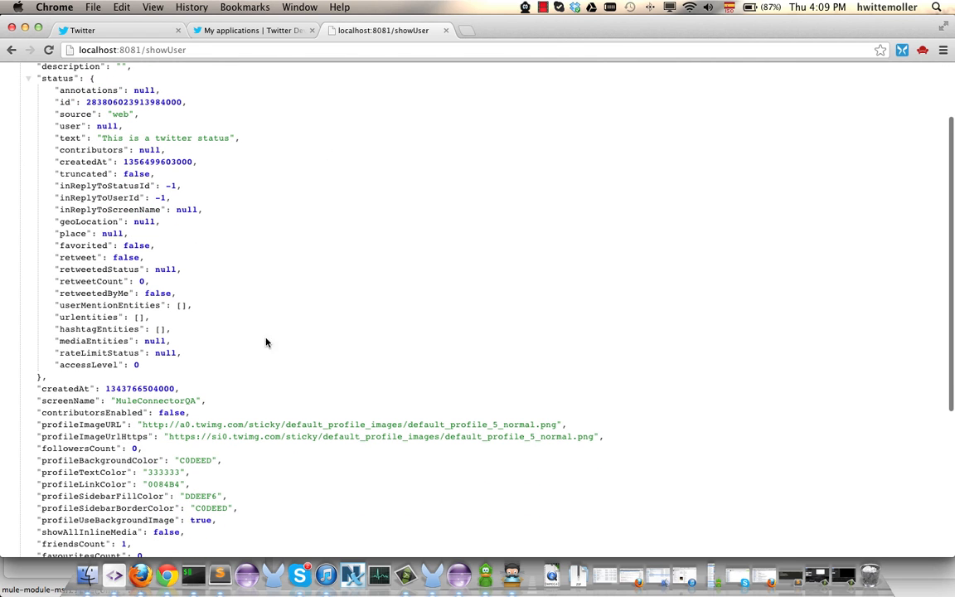
pyautogui.tripleClick(119, 399)
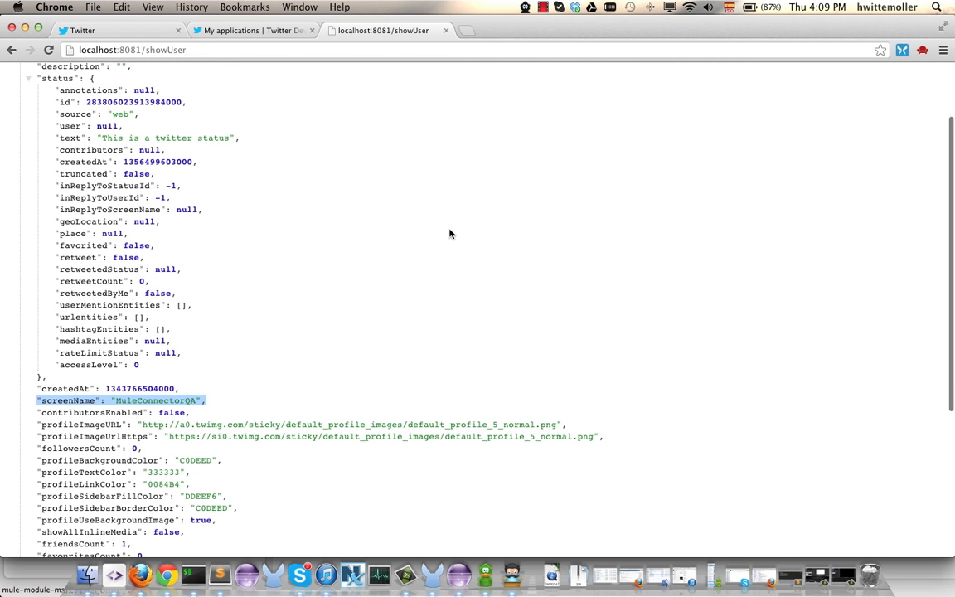
pyautogui.moveTo(408, 481)
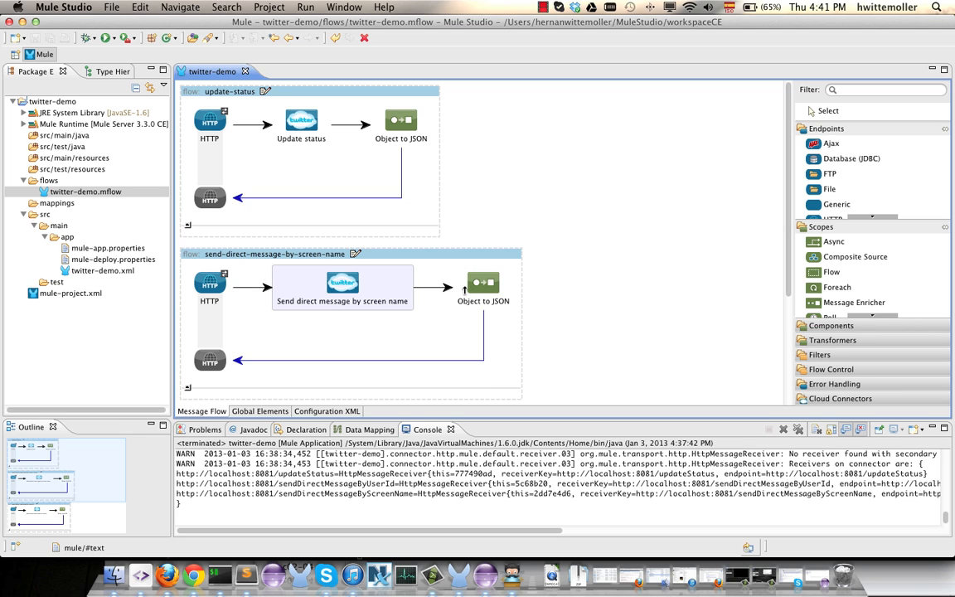
# Inspect the update-status flow's updateStatus endpoint path and the Update status connector settings.
pyautogui.click(209, 122)
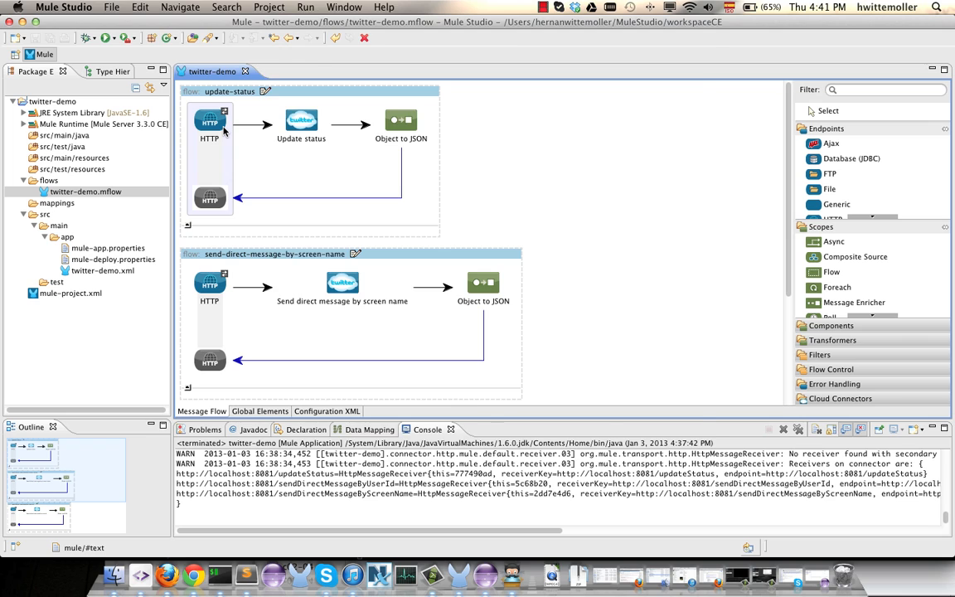
pyautogui.doubleClick(209, 119)
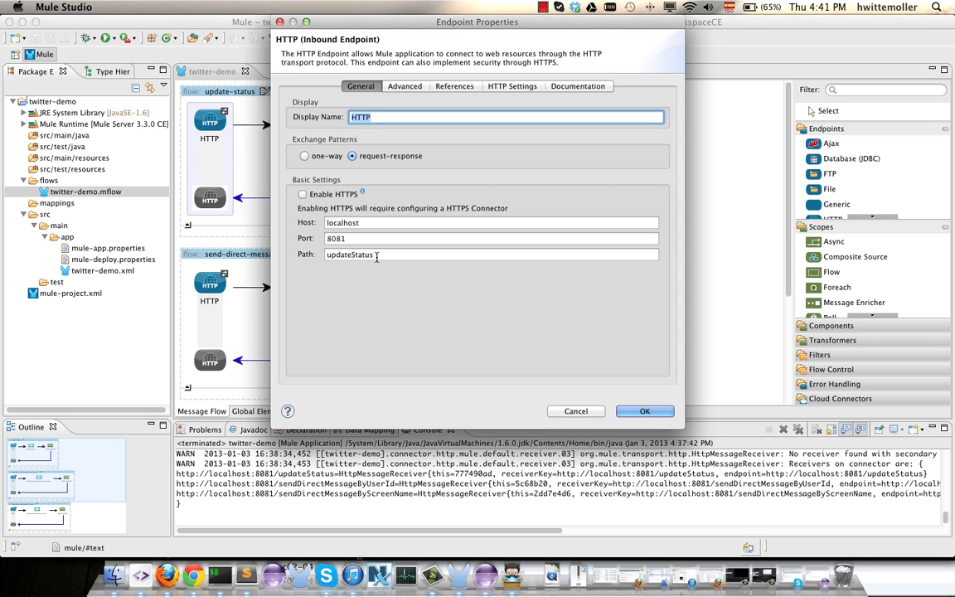
pyautogui.click(490, 256)
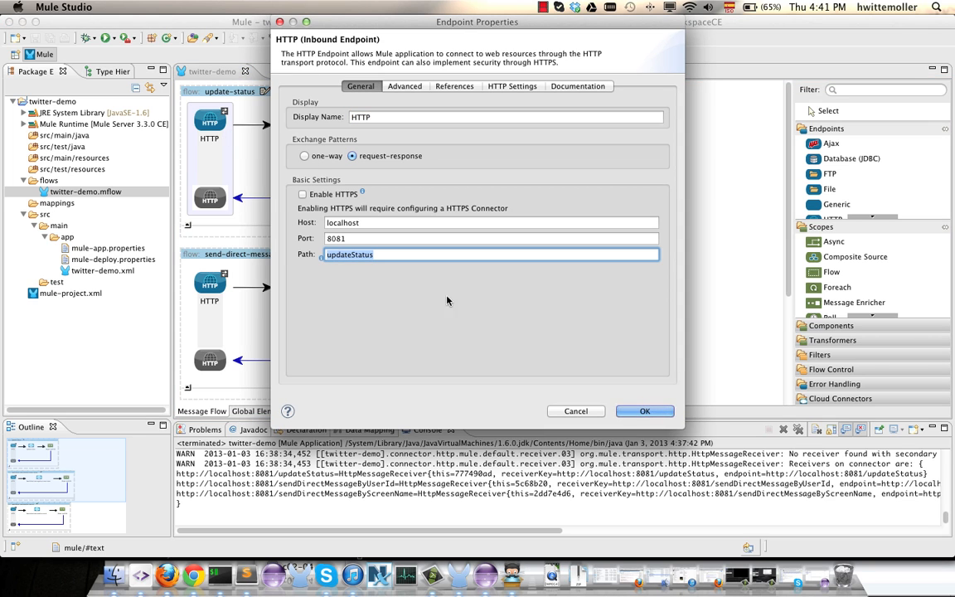
pyautogui.click(644, 411)
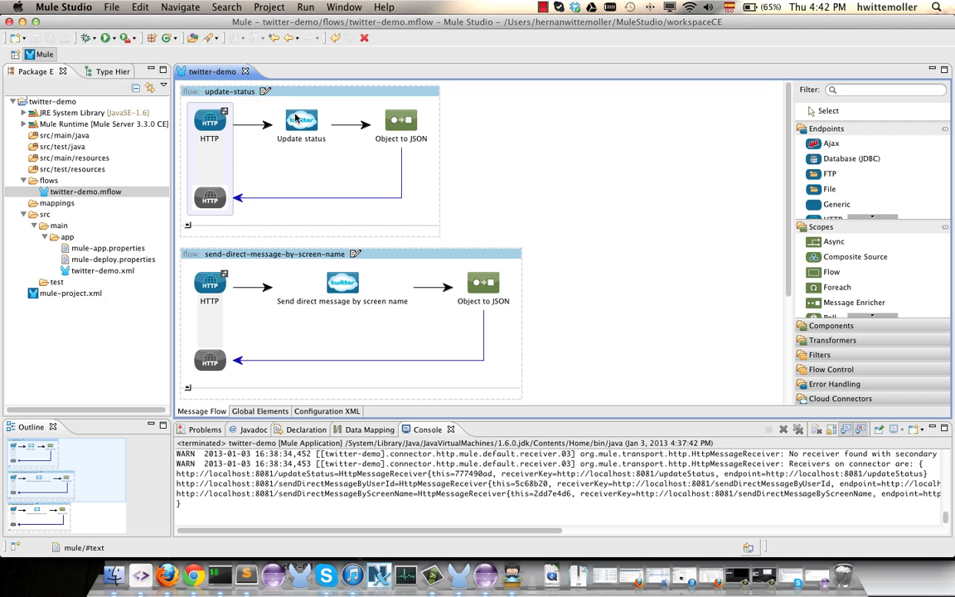
pyautogui.doubleClick(302, 120)
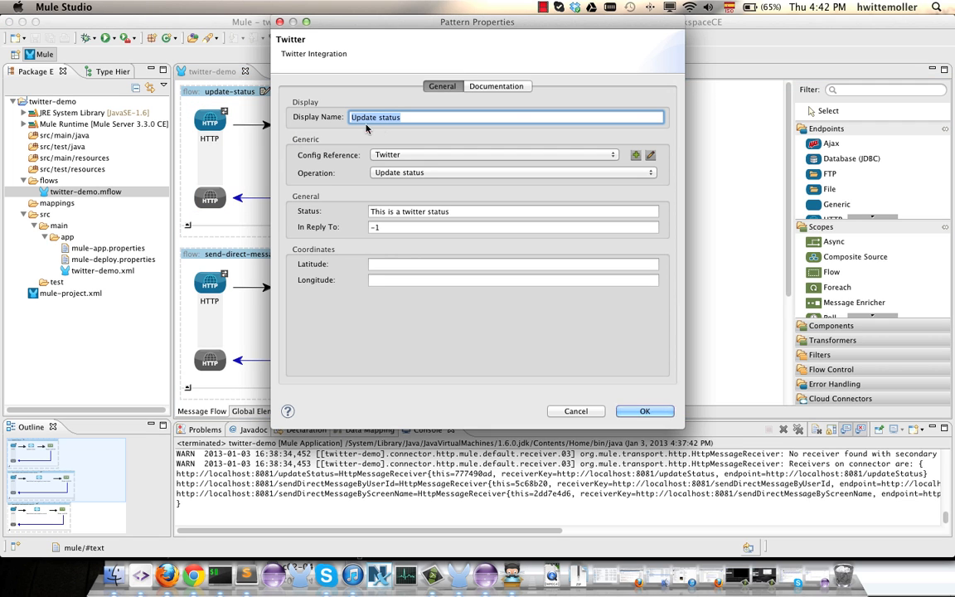
pyautogui.moveTo(380, 133)
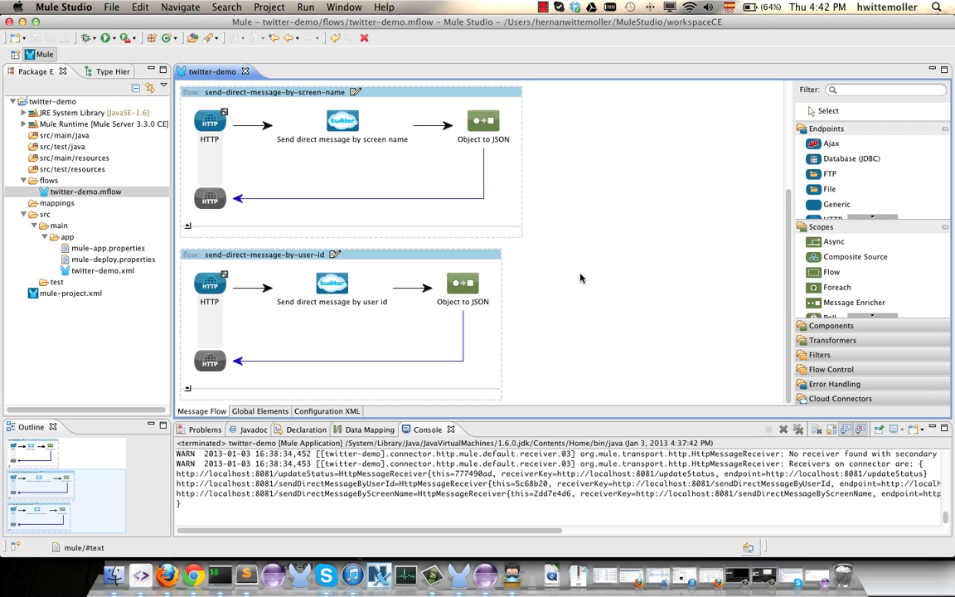
pyautogui.moveTo(324, 124)
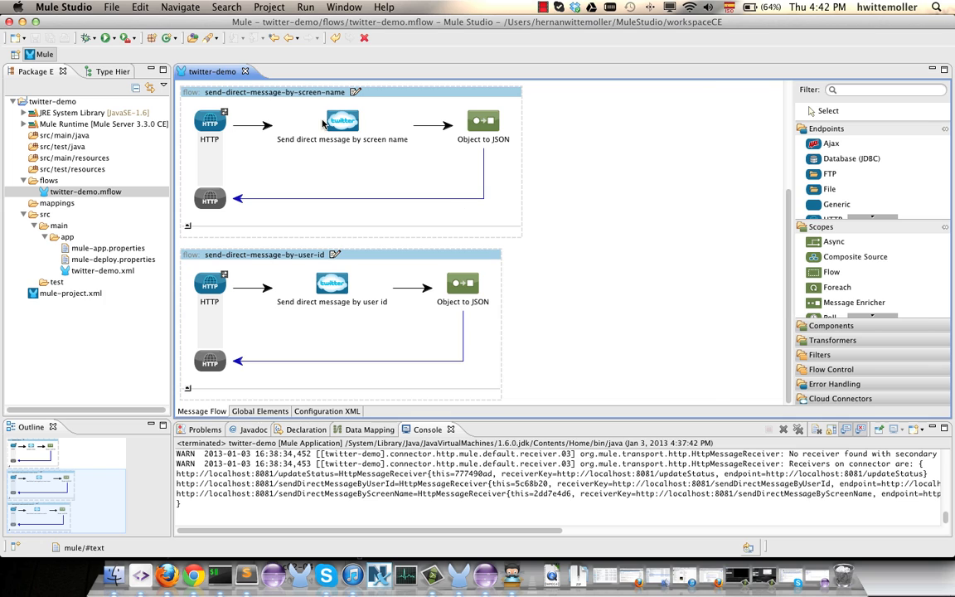
pyautogui.doubleClick(342, 120)
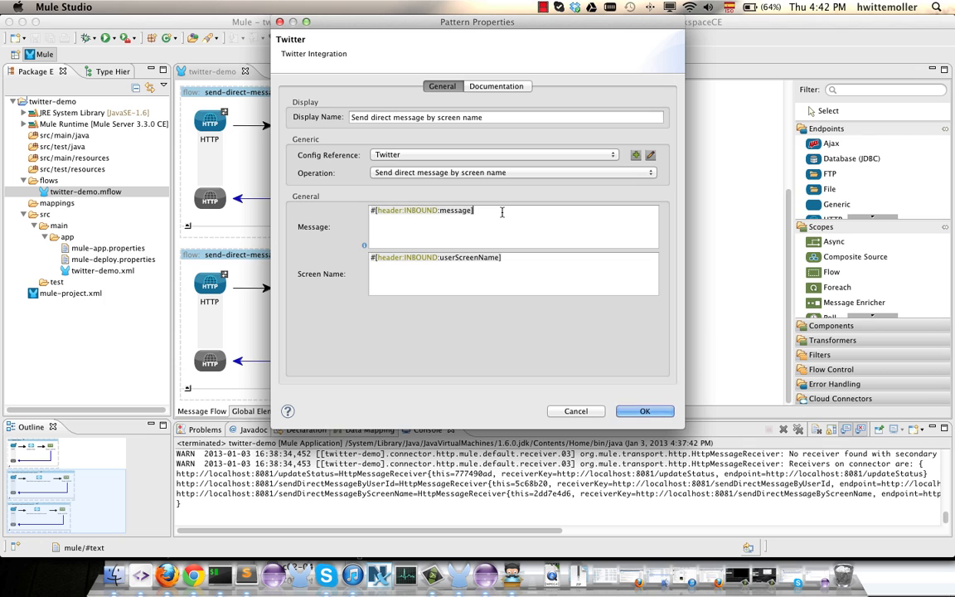
pyautogui.moveTo(512, 288)
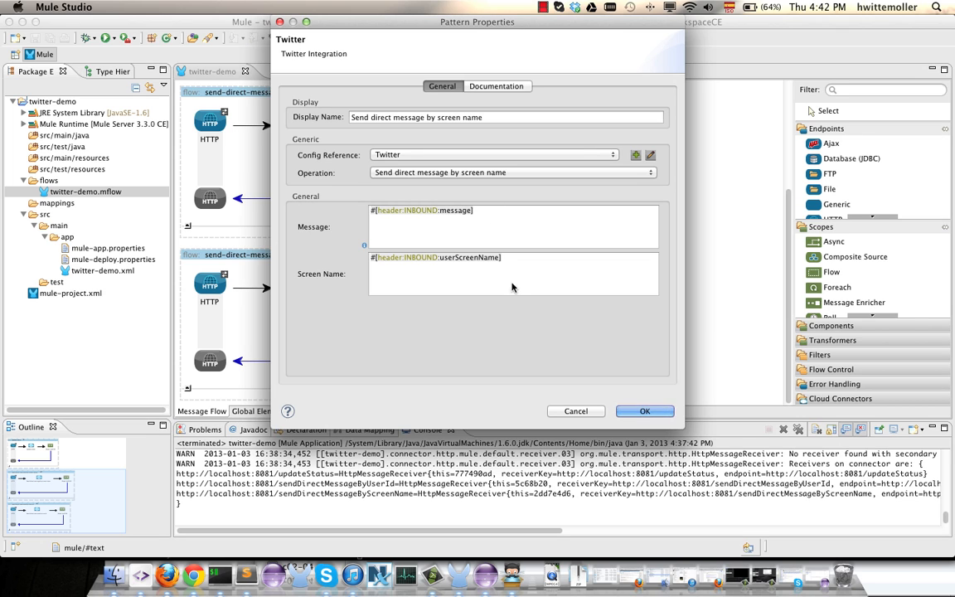
pyautogui.click(644, 411)
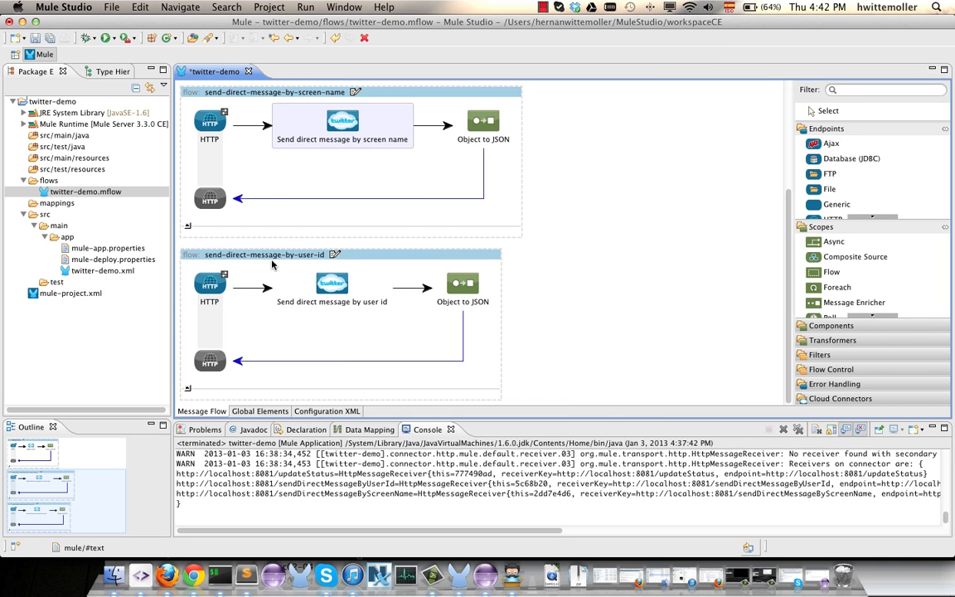
pyautogui.rightClick(86, 193)
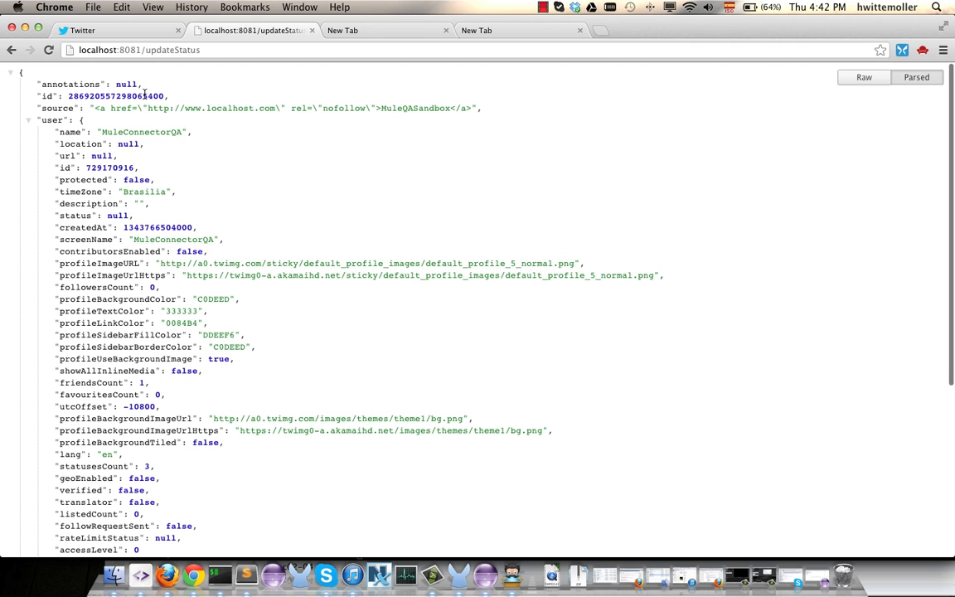
# Select the new tweet's id in the updateStatus response and scroll to its text field.
pyautogui.doubleClick(116, 94)
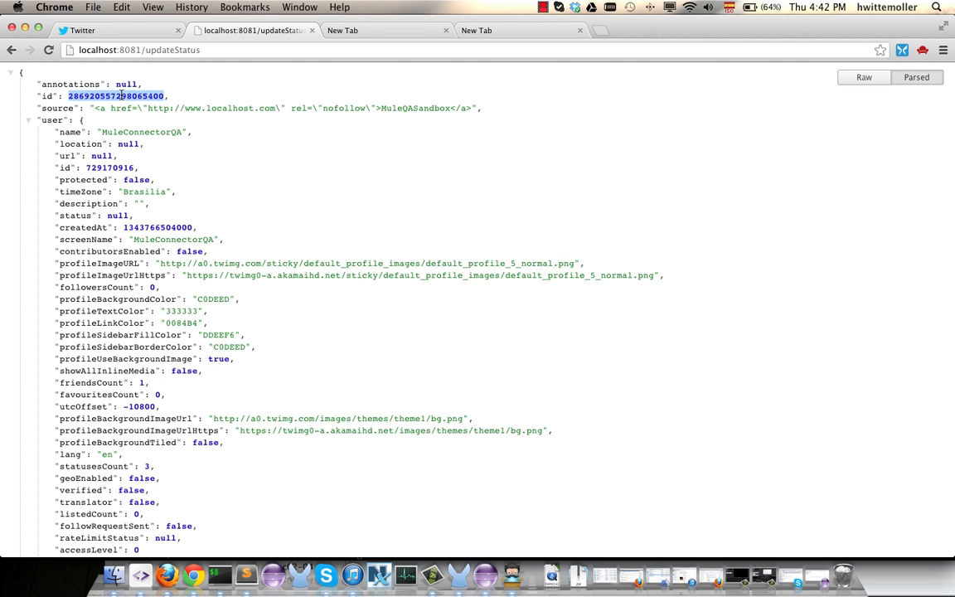
pyautogui.scroll(-3)
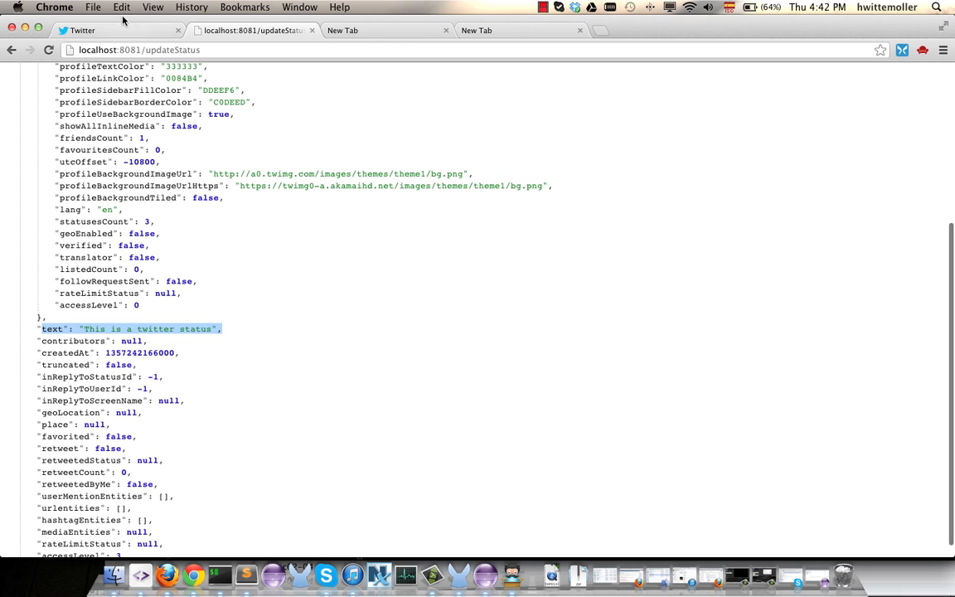
pyautogui.click(83, 29)
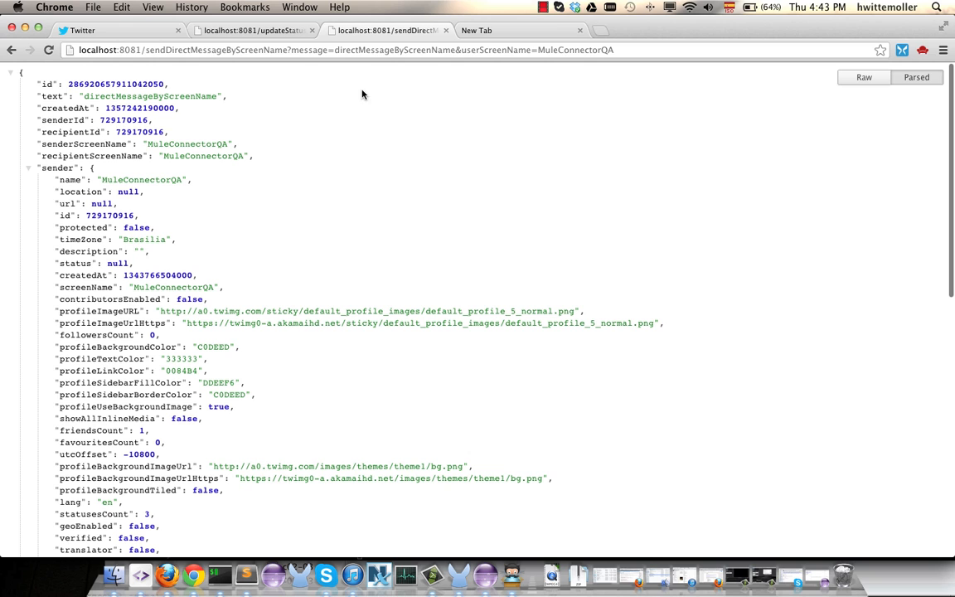
pyautogui.moveTo(199, 153)
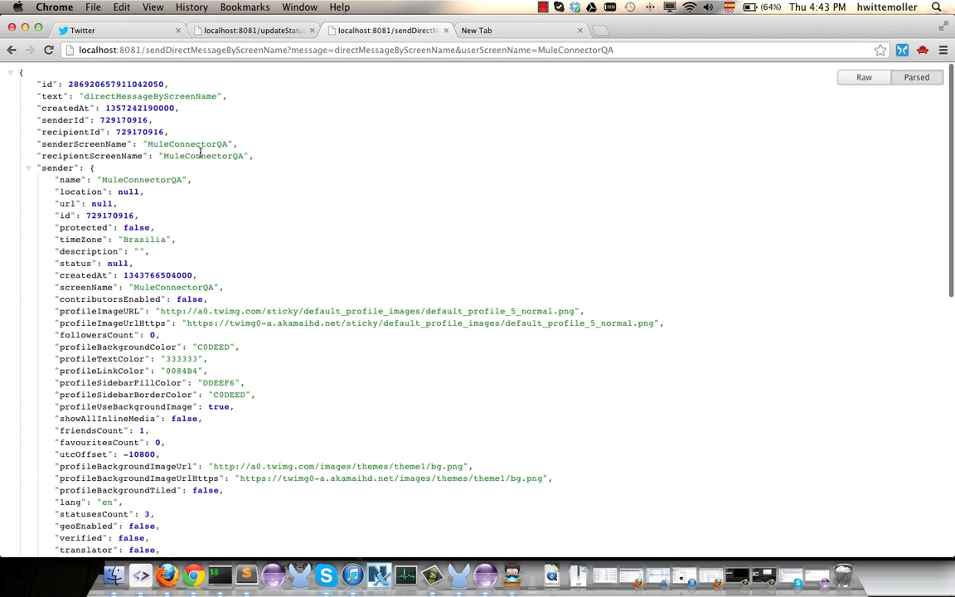
# Select the recipient screen name in the sendDirectMessageByScreenName JSON response.
pyautogui.doubleClick(204, 155)
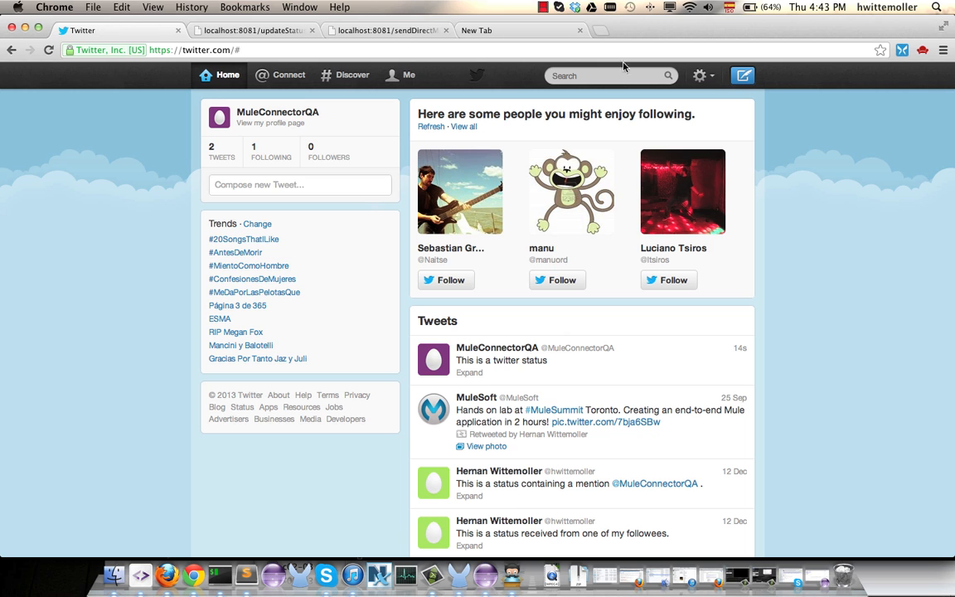
# View the received directMessageByScreenName message in the Twitter direct messages conversation.
pyautogui.click(700, 77)
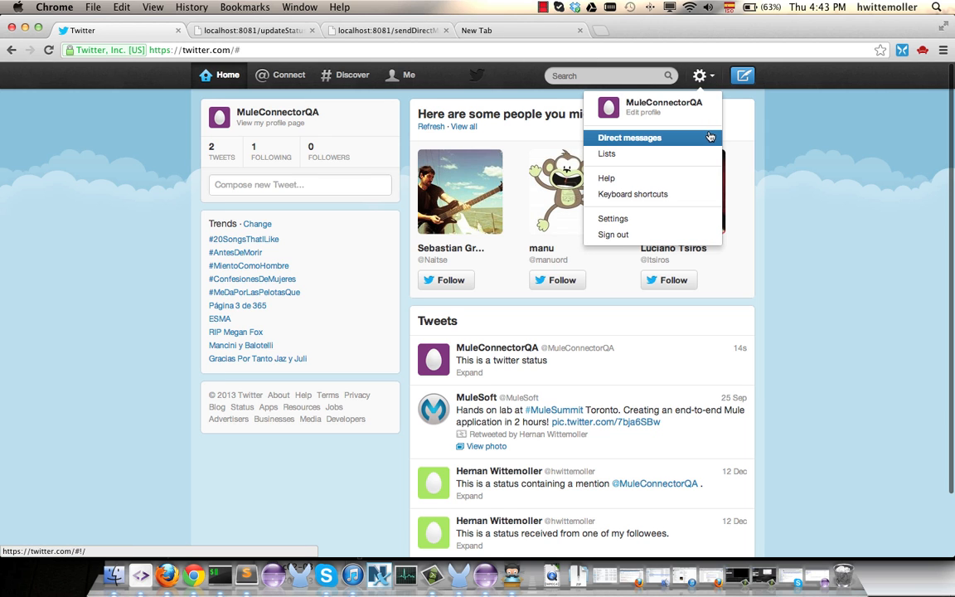
pyautogui.click(630, 137)
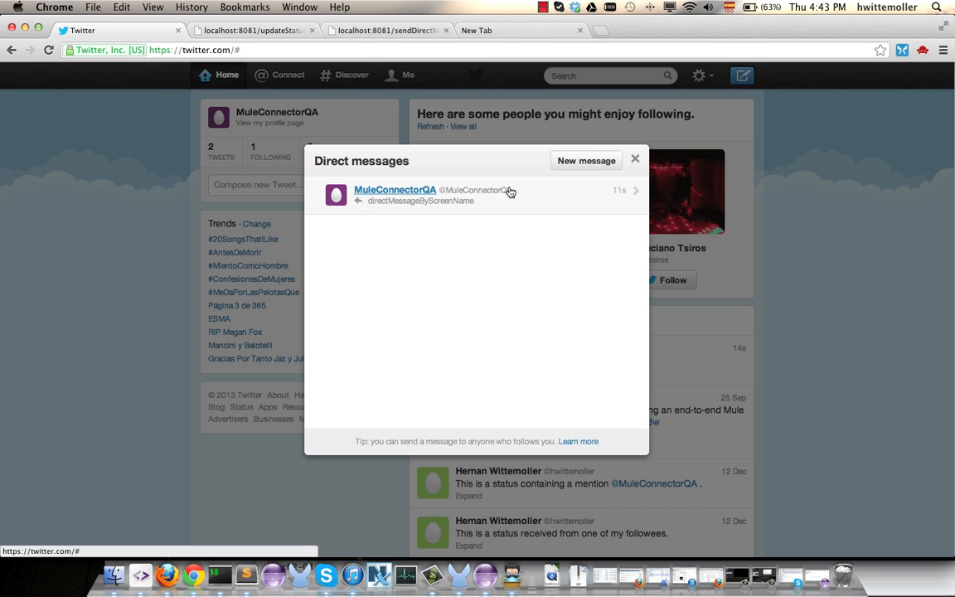
pyautogui.click(522, 30)
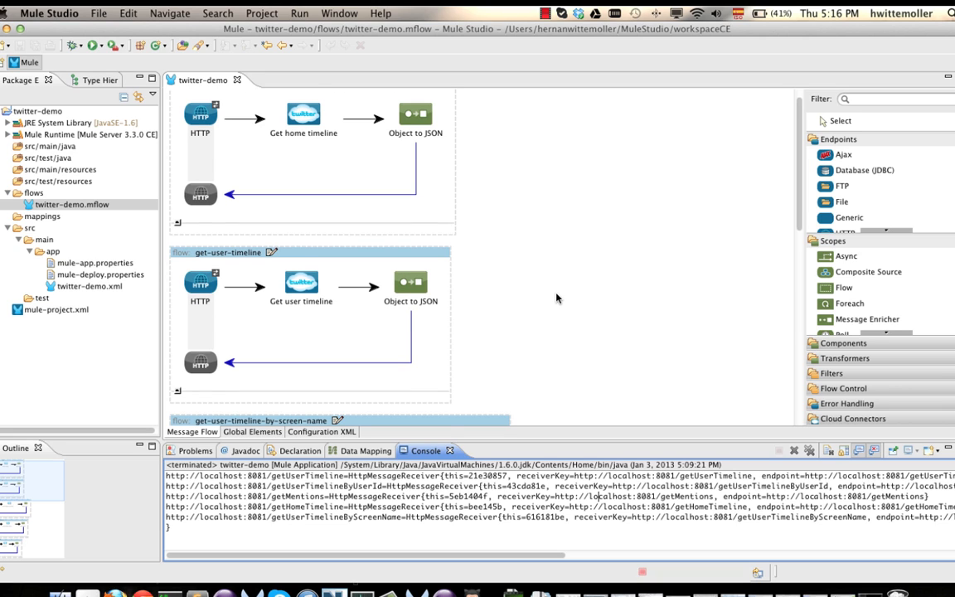
pyautogui.scroll(-3)
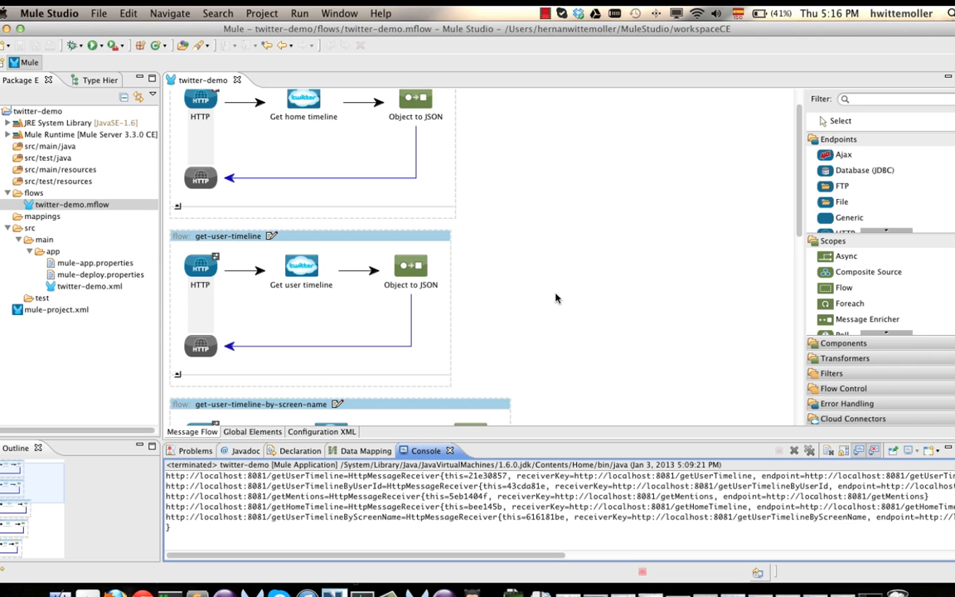
pyautogui.scroll(-3)
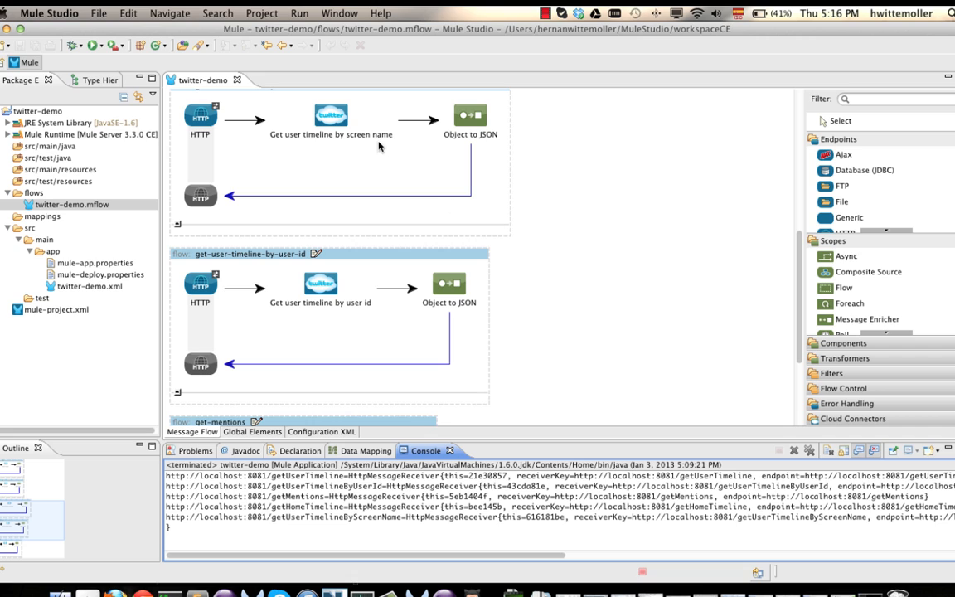
pyautogui.scroll(-3)
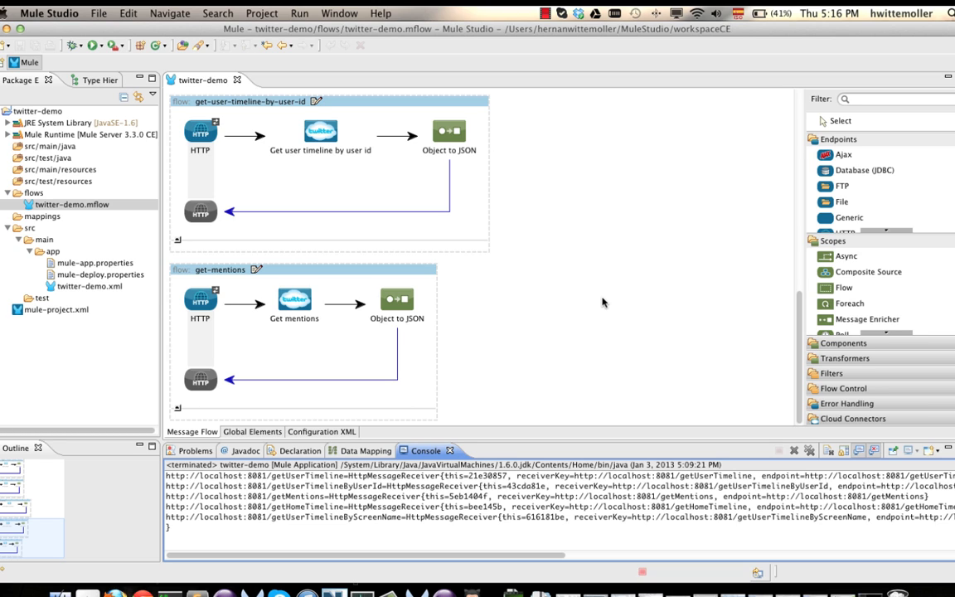
pyautogui.moveTo(189, 210)
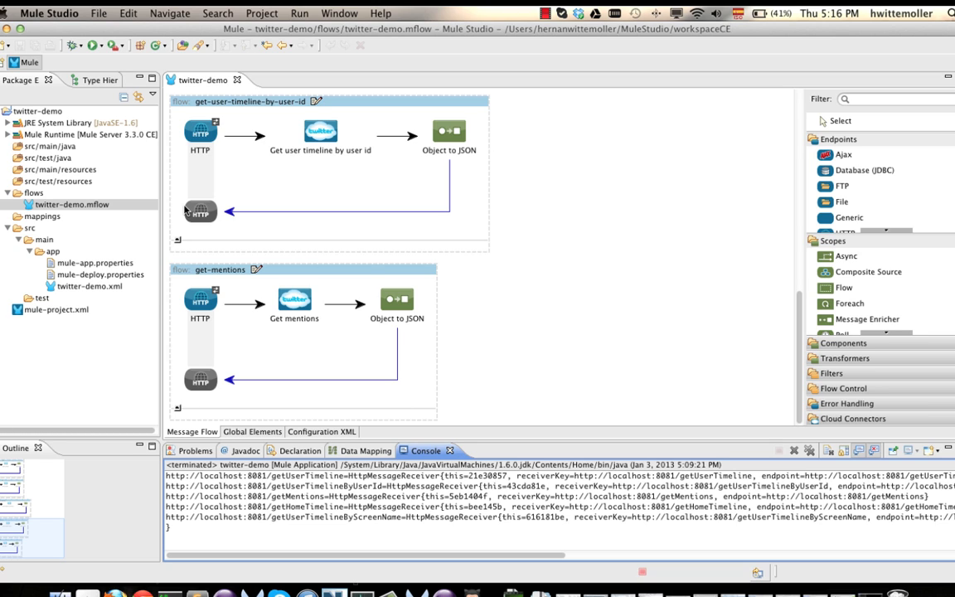
pyautogui.rightClick(72, 204)
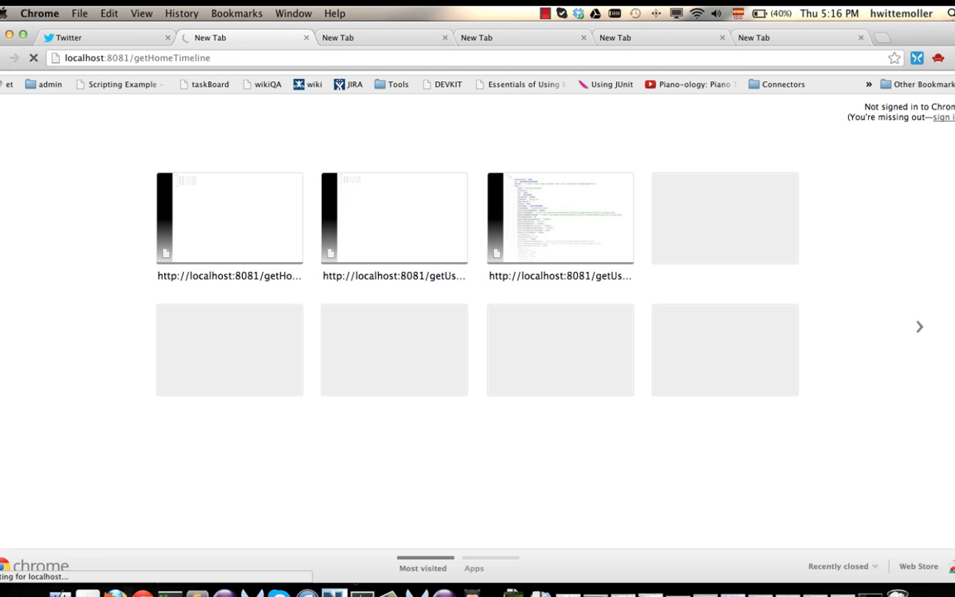
# Collapse tweet objects in the getHomeTimeline JSON response to browse the timeline.
pyautogui.click(228, 219)
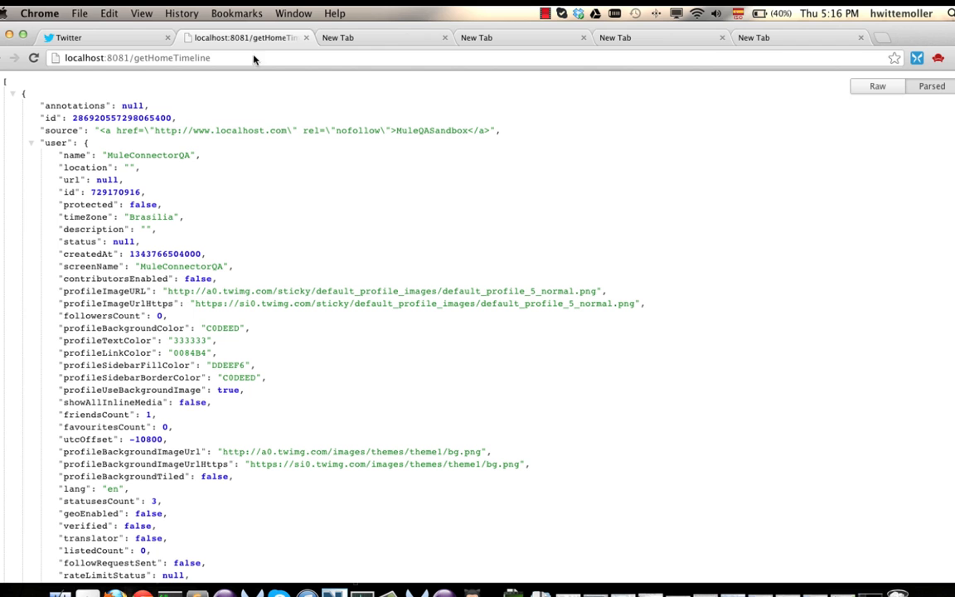
pyautogui.scroll(-3)
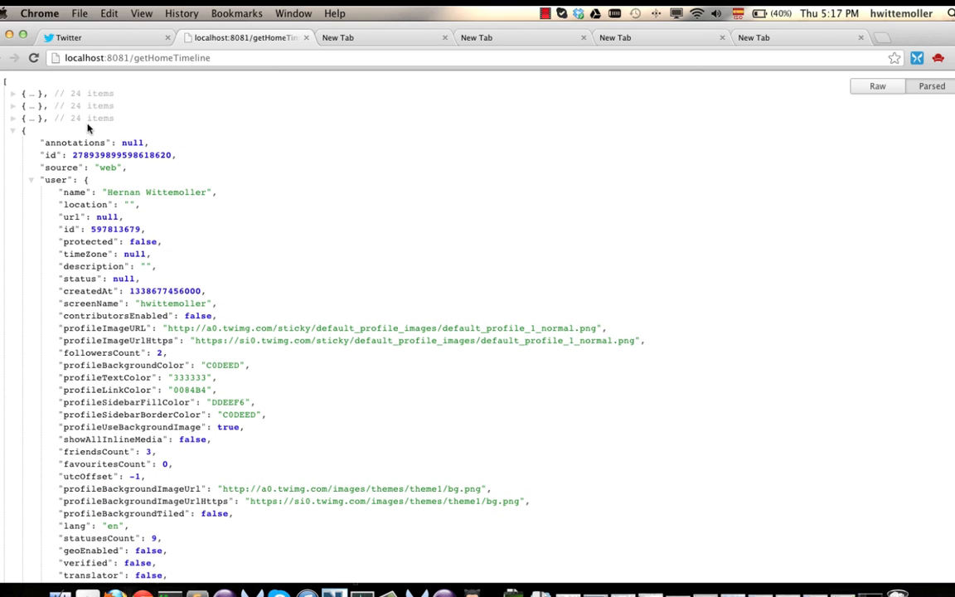
pyautogui.click(378, 37)
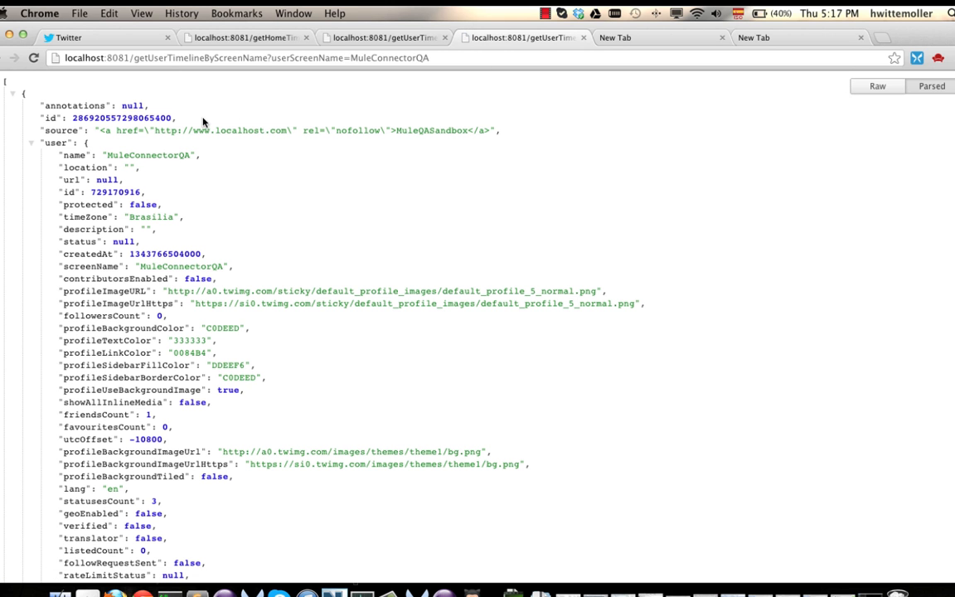
# Scroll through MuleConnectorQA's tweets returned by getUserTimelineByScreenName.
pyautogui.scroll(-3)
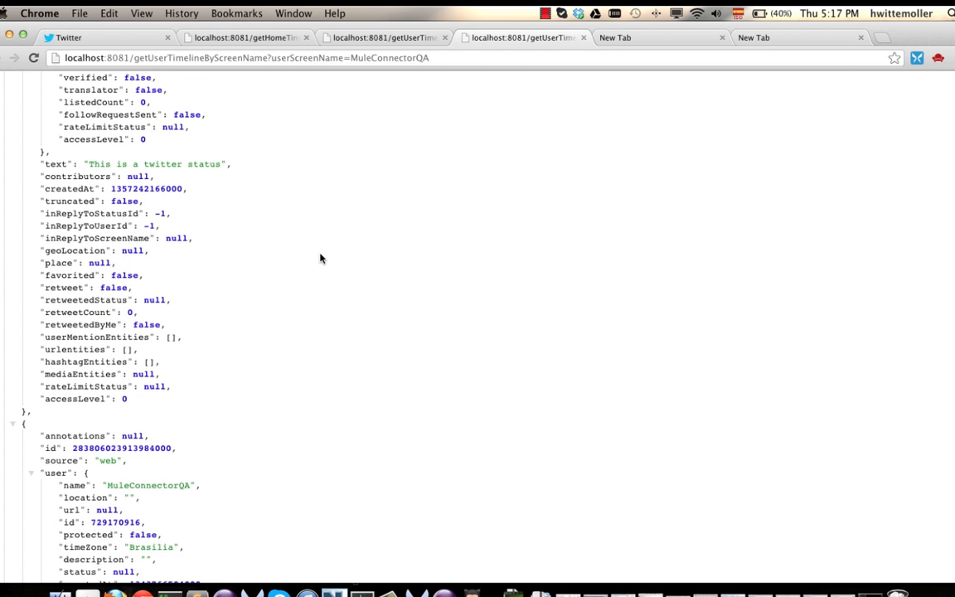
pyautogui.doubleClick(133, 164)
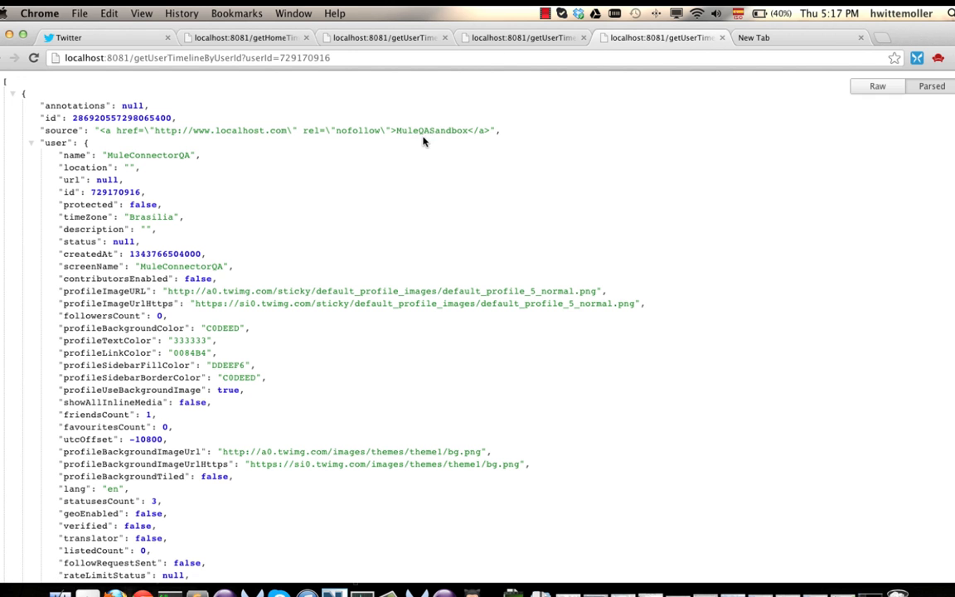
pyautogui.moveTo(451, 216)
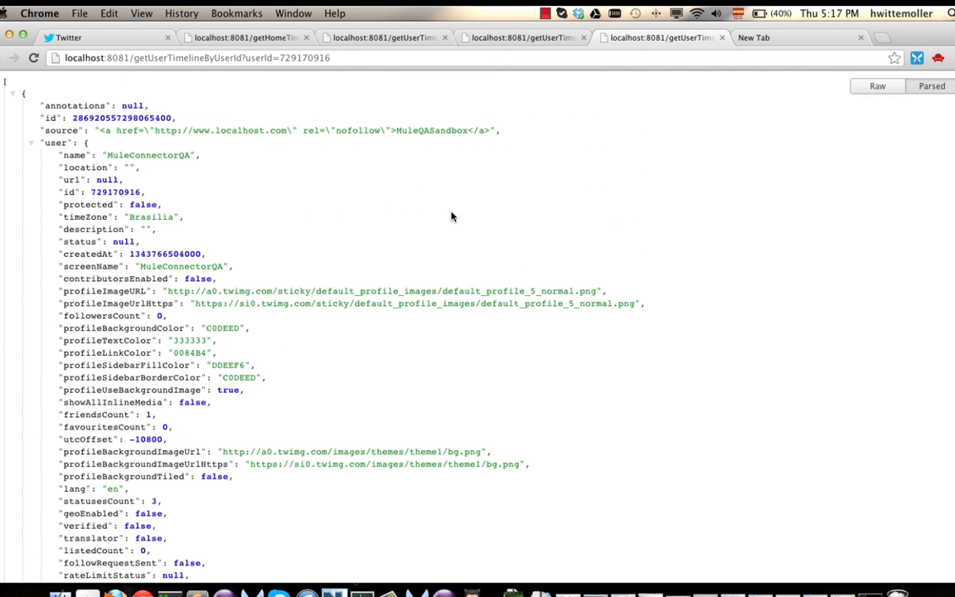
# Move to the empty tab to request localhost:8081/getMentions next.
pyautogui.click(753, 36)
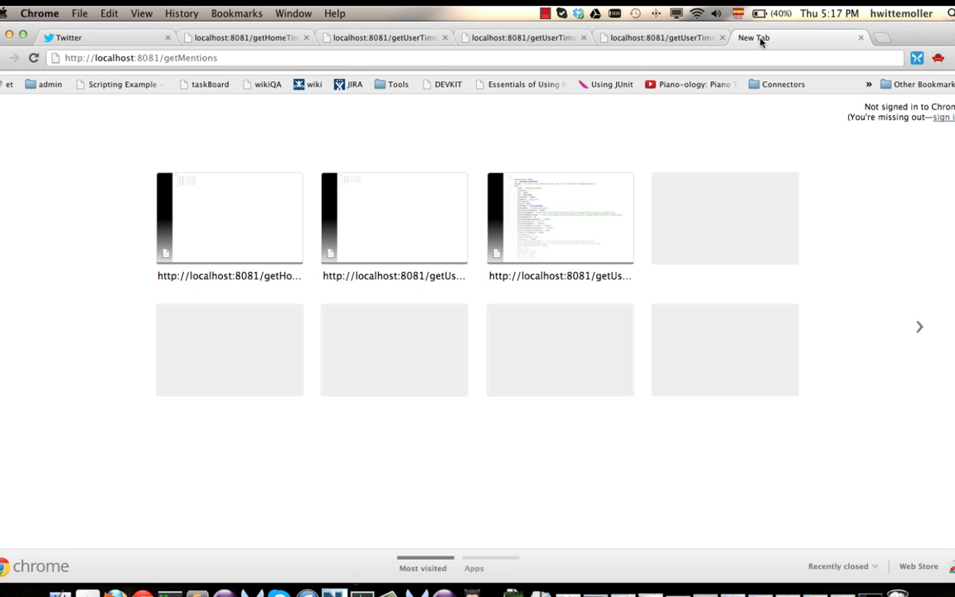